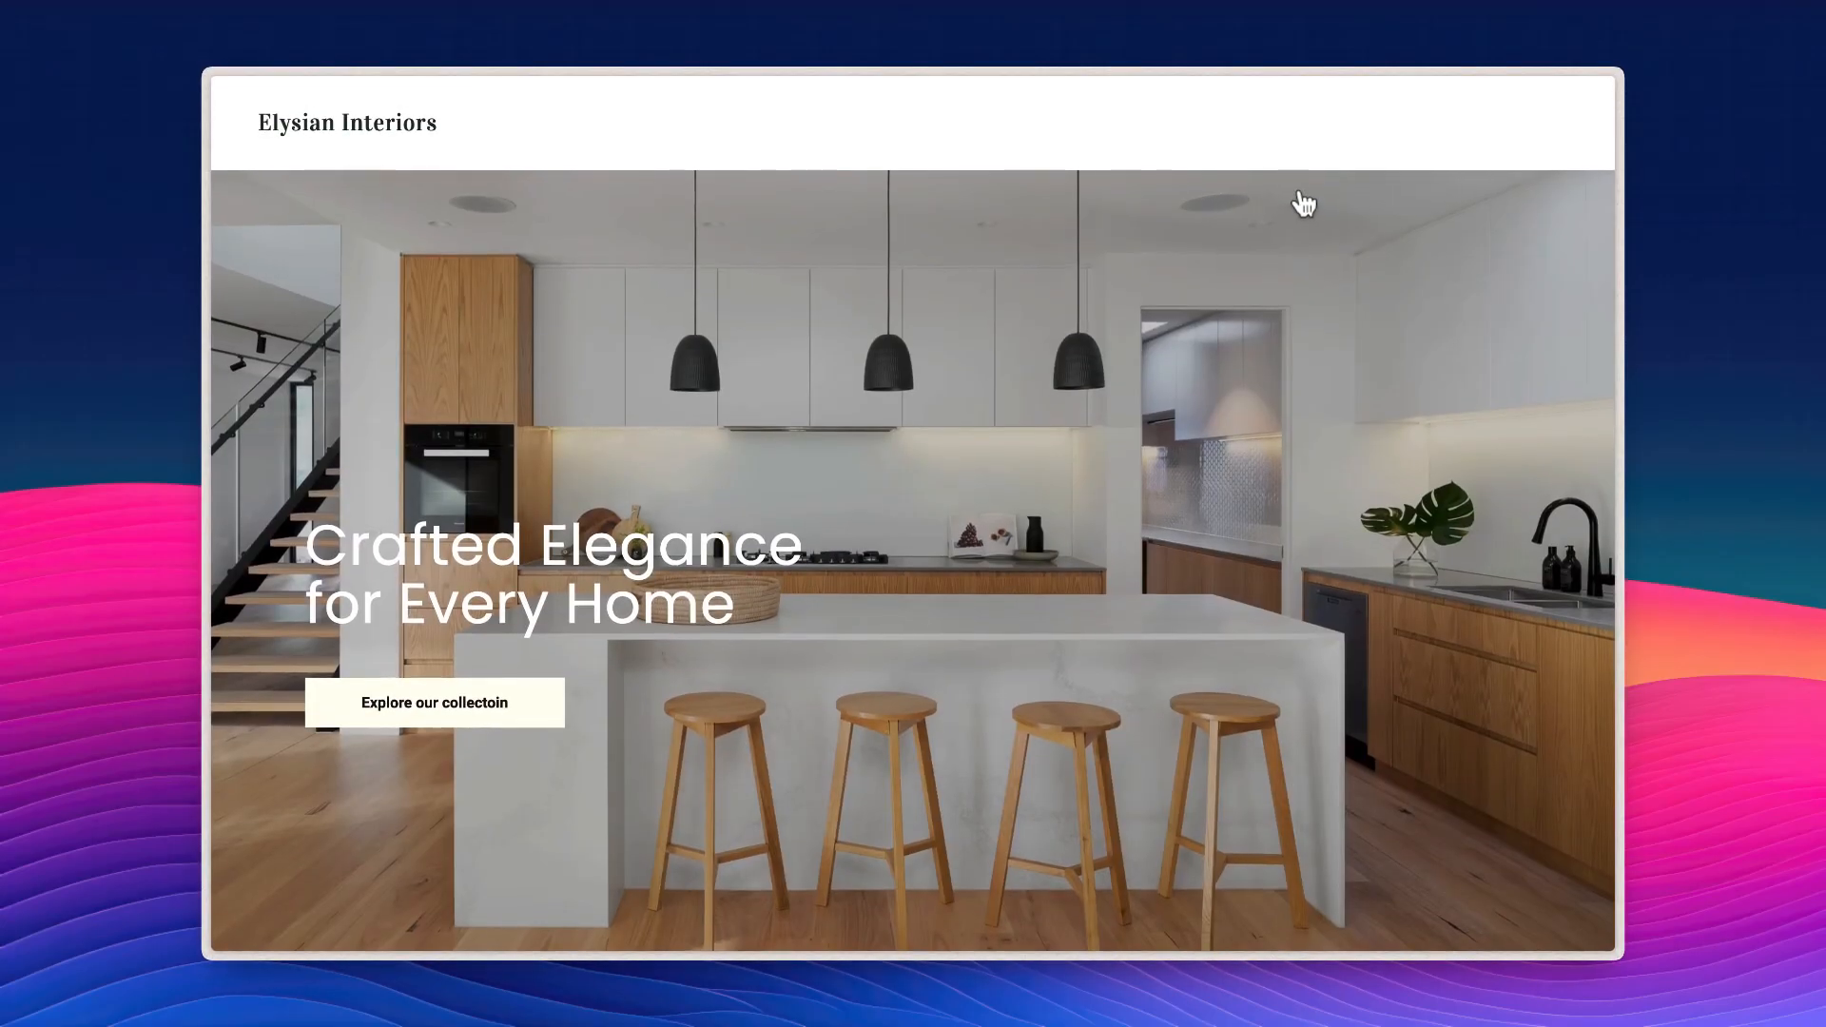
Step: Scroll the Layers panel to the product-collection-with-hover-effect demo page under Demos
scroll(down, 3)
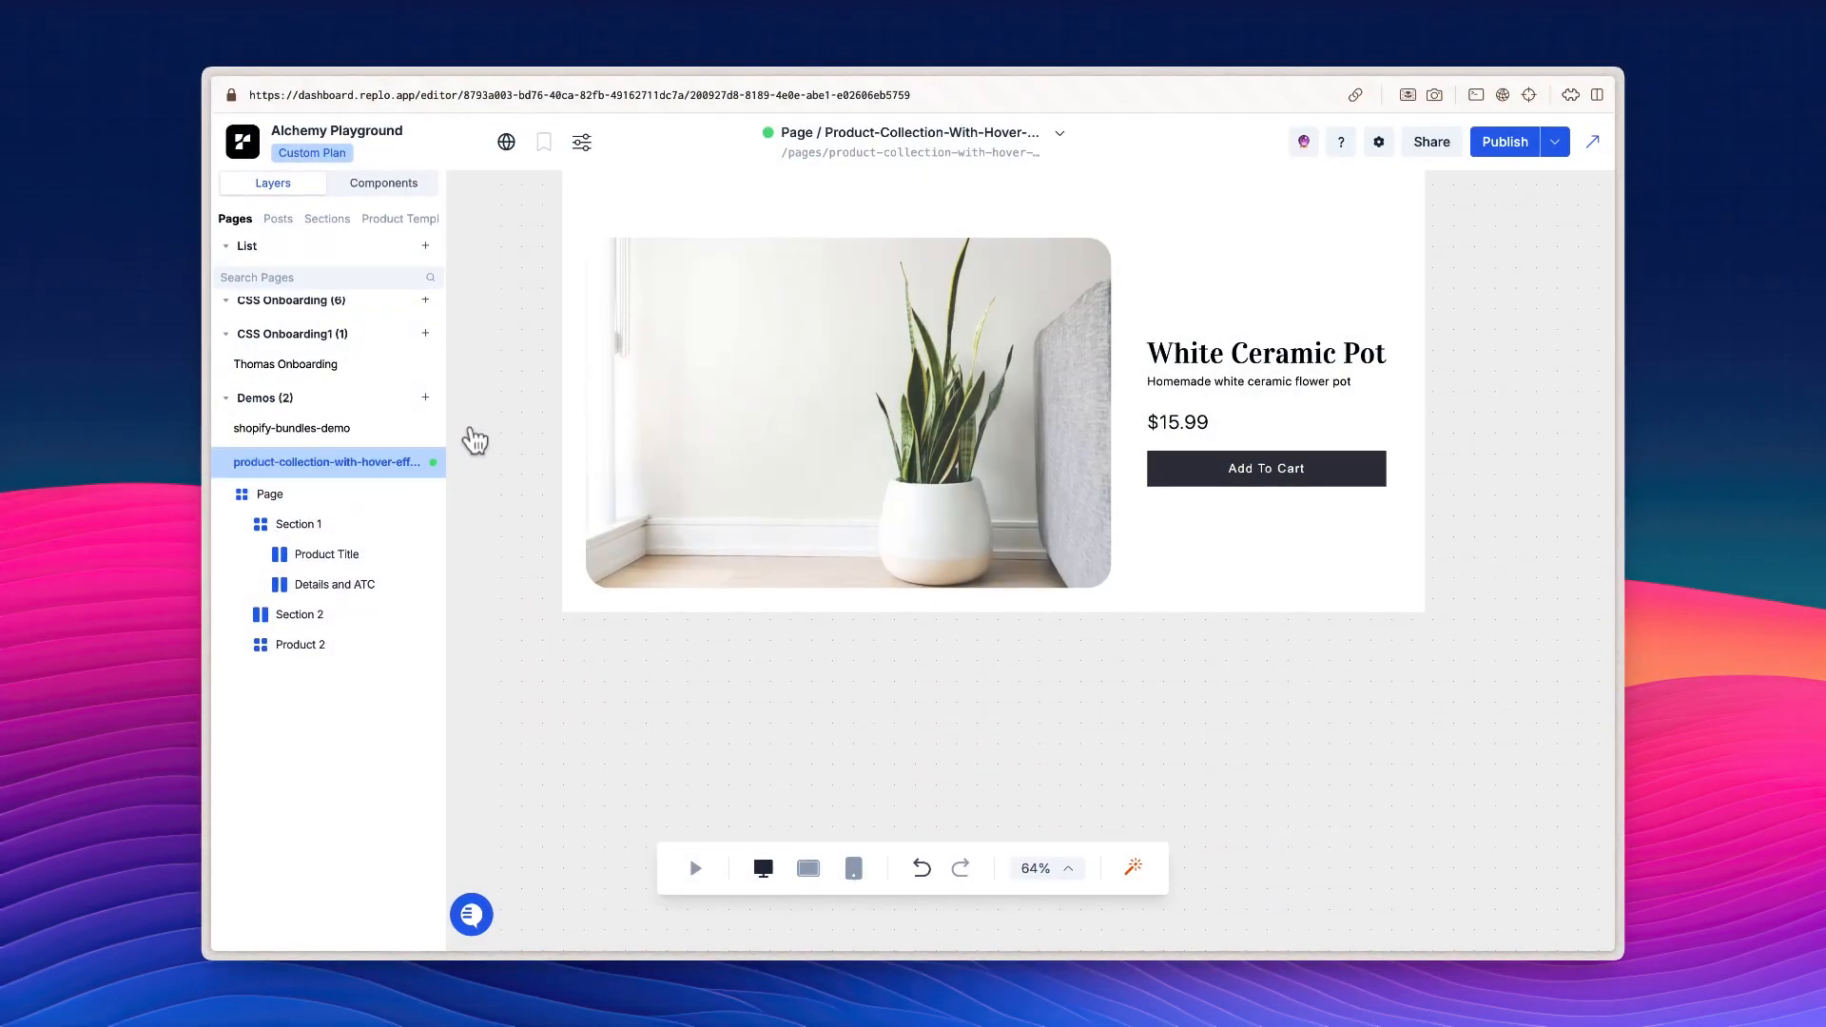
Step: Search the component library for 'product' to place a Product Collection below the pot section
click(383, 182)
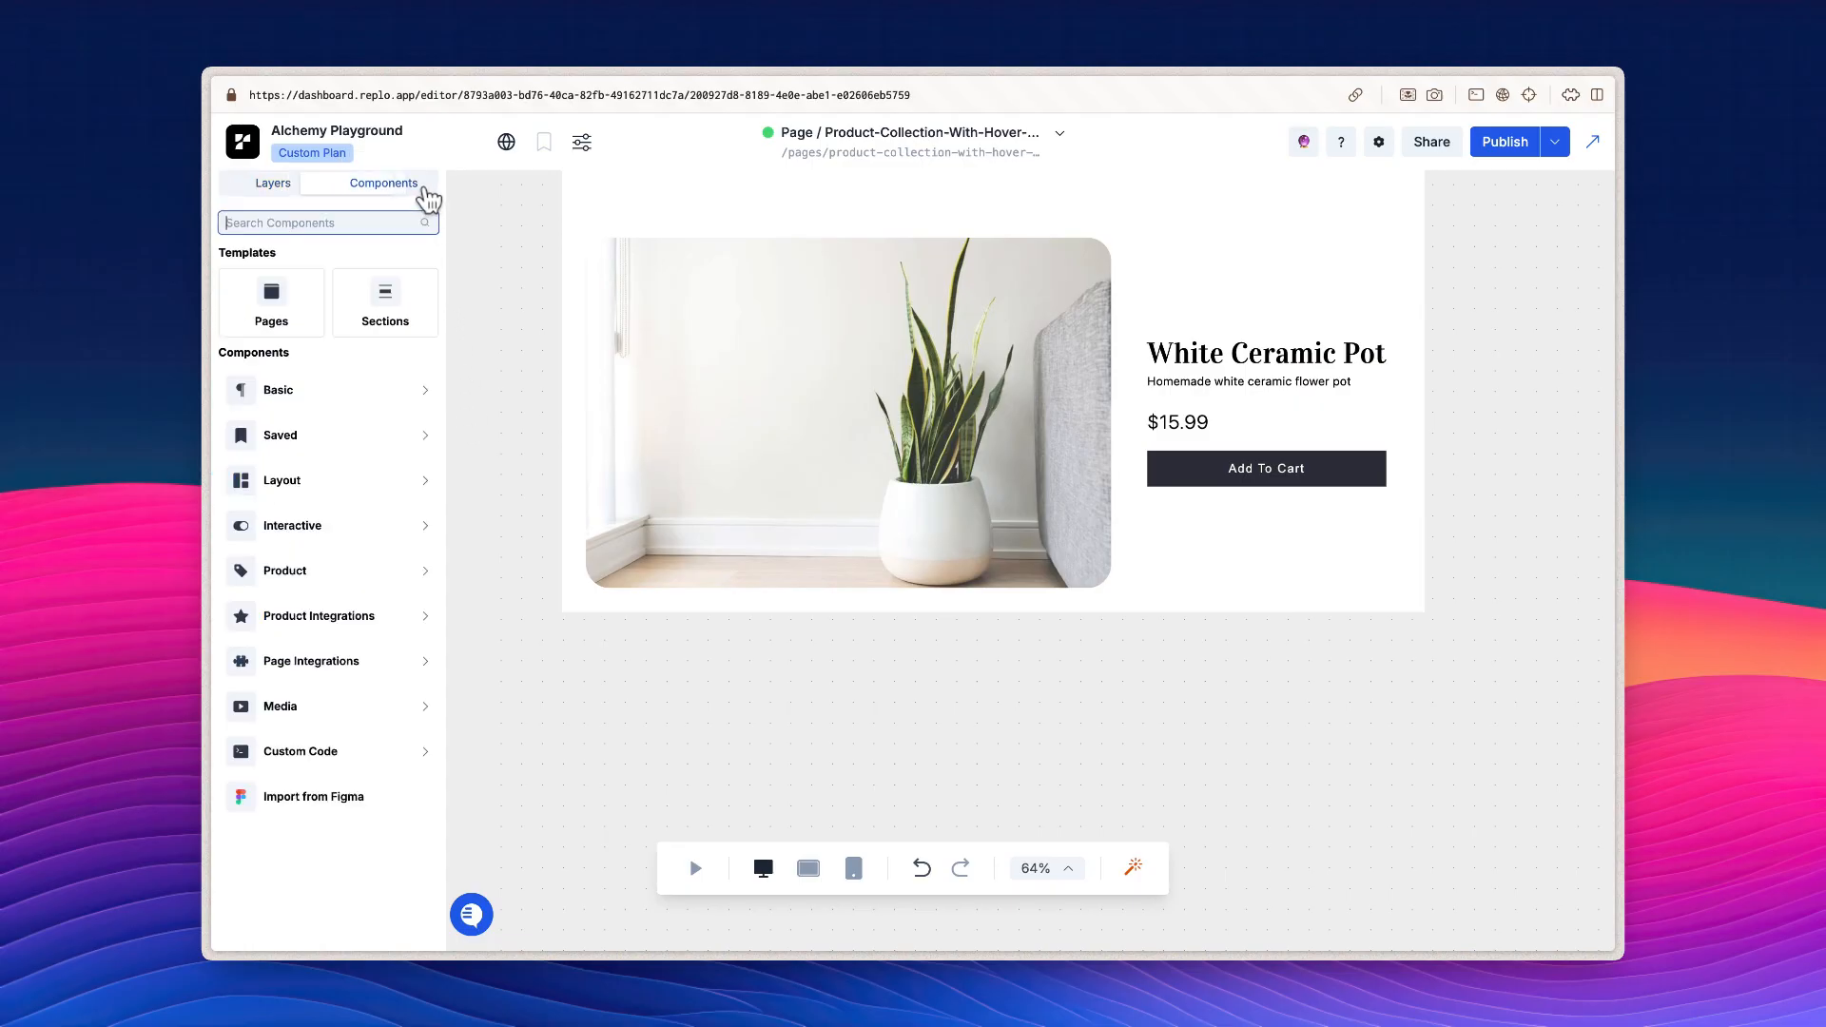
text(p)
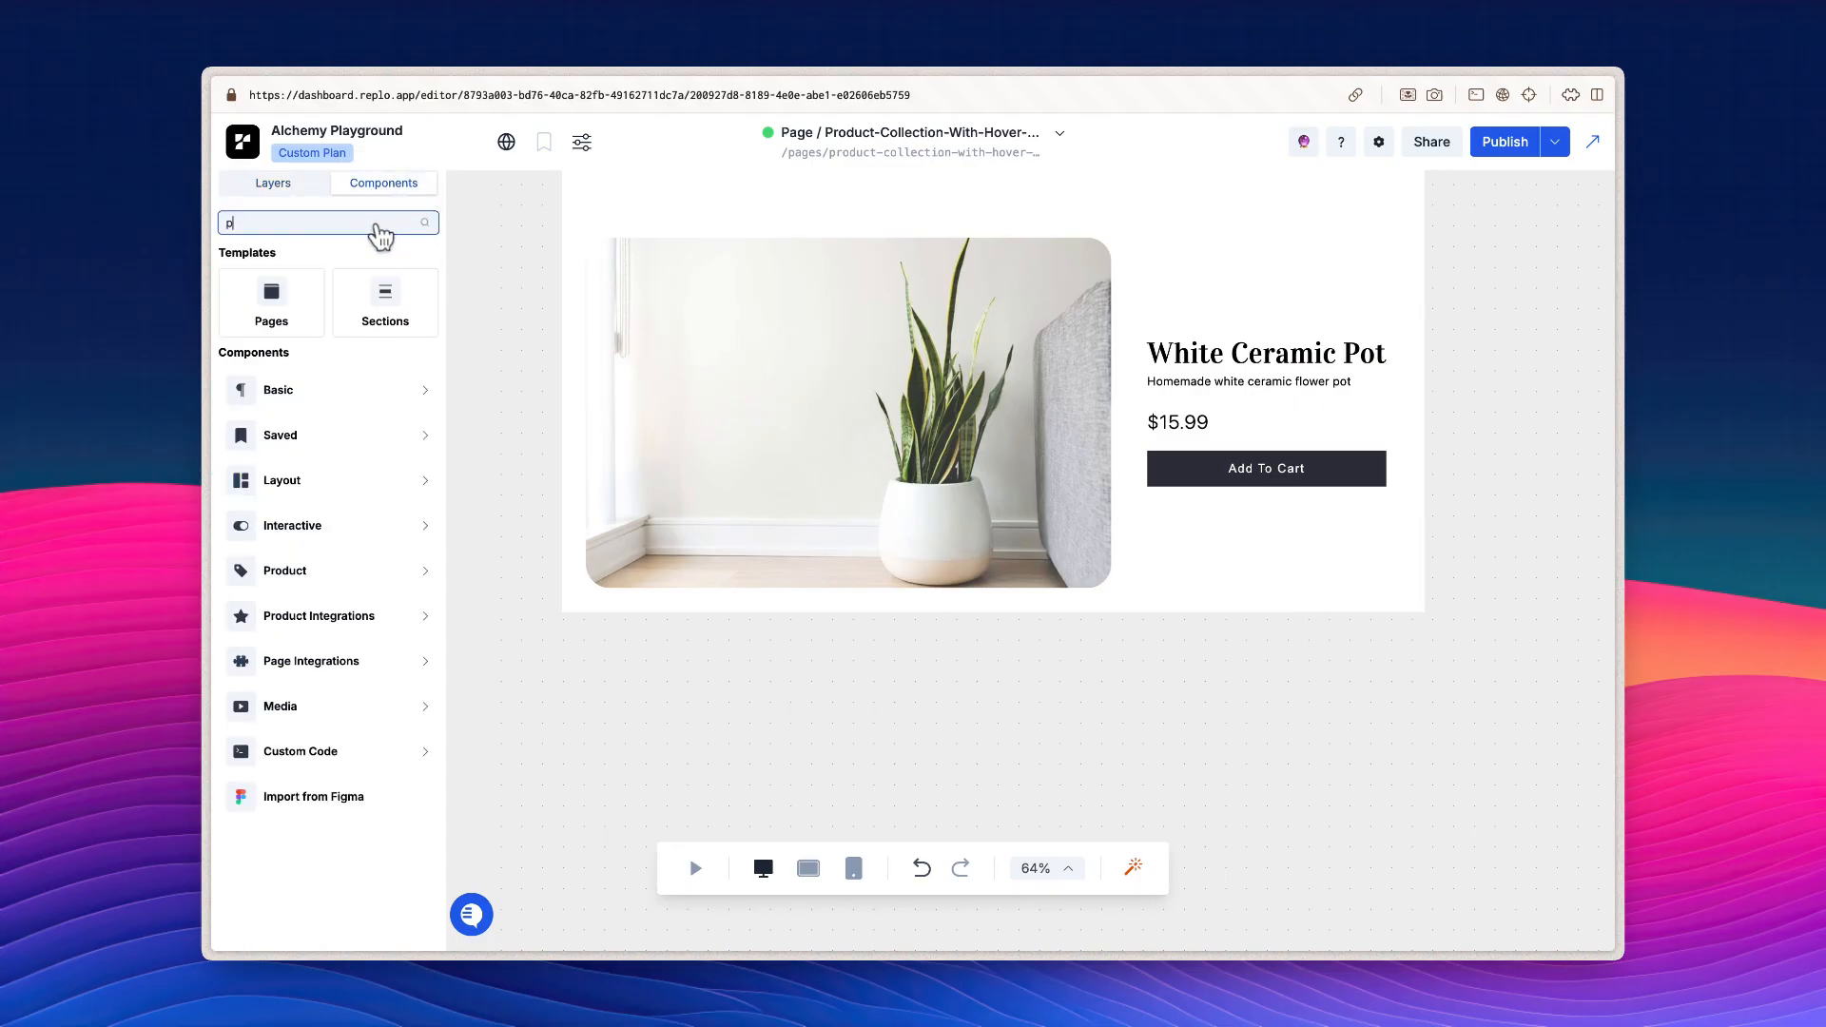
text(roduct)
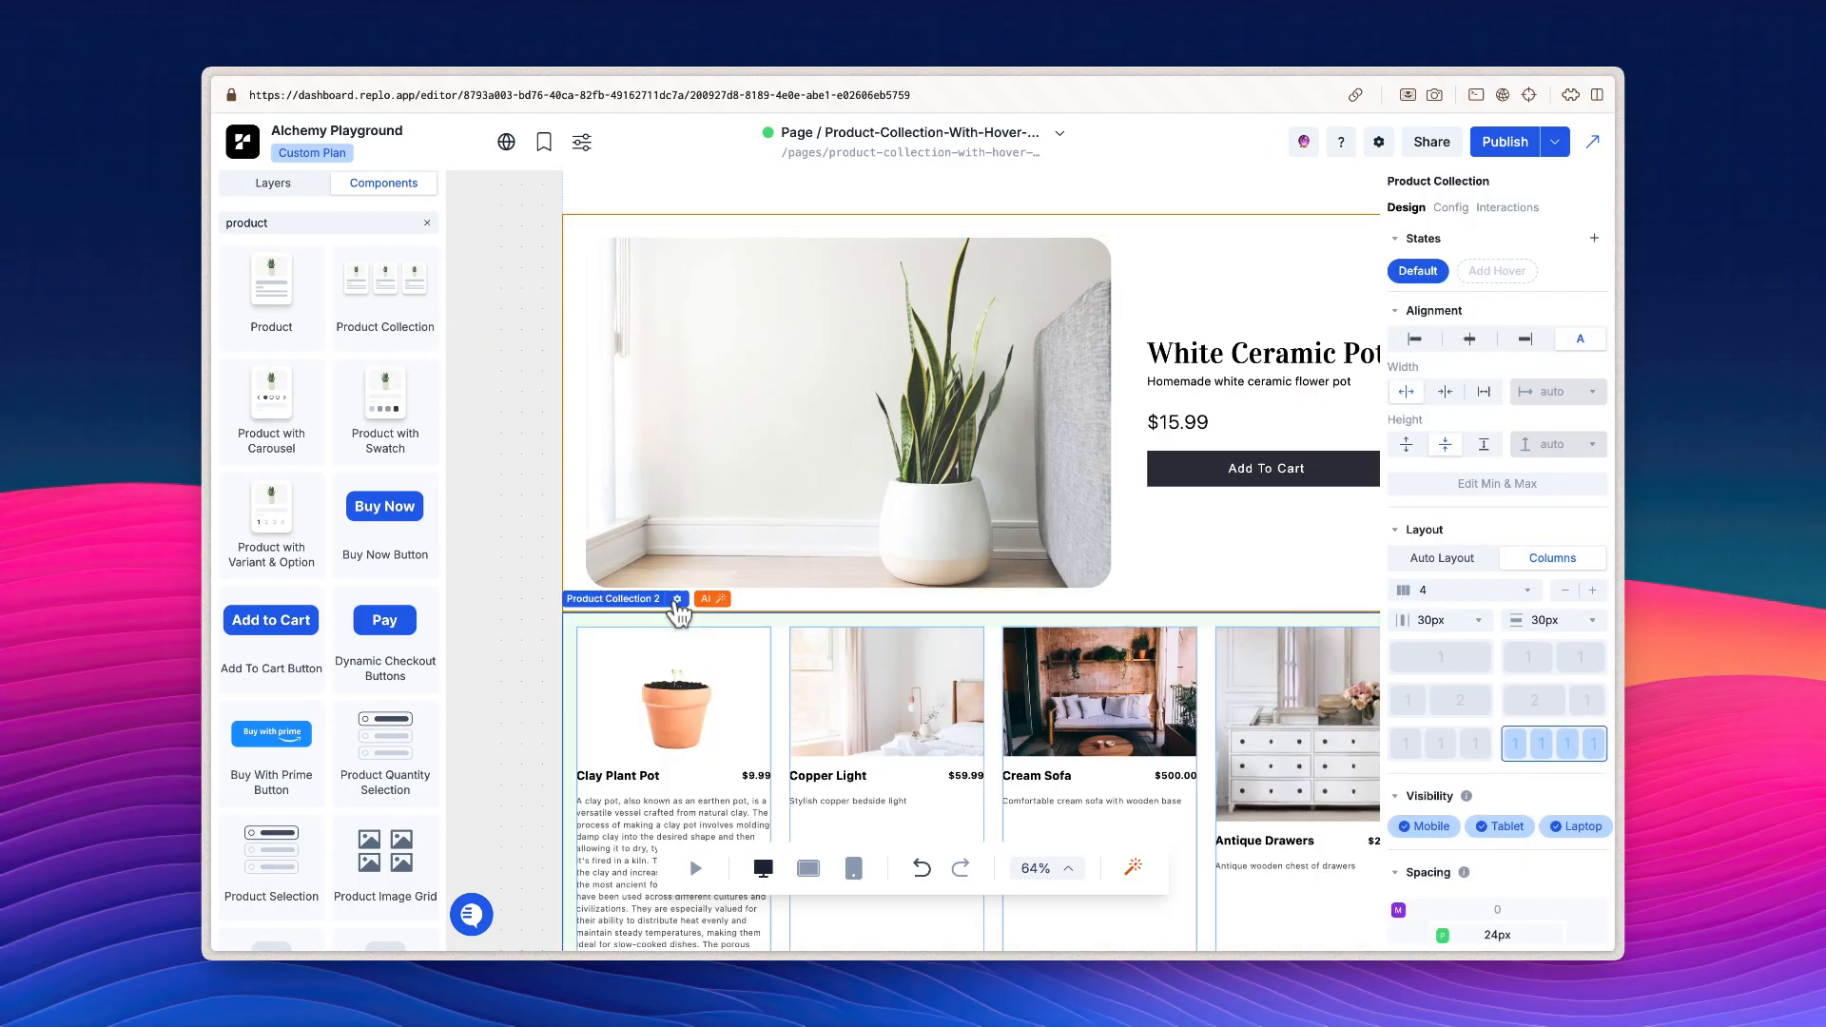
Step: Select Product Collection 2 in the layer tree and show its Config products list
scroll(down, 3)
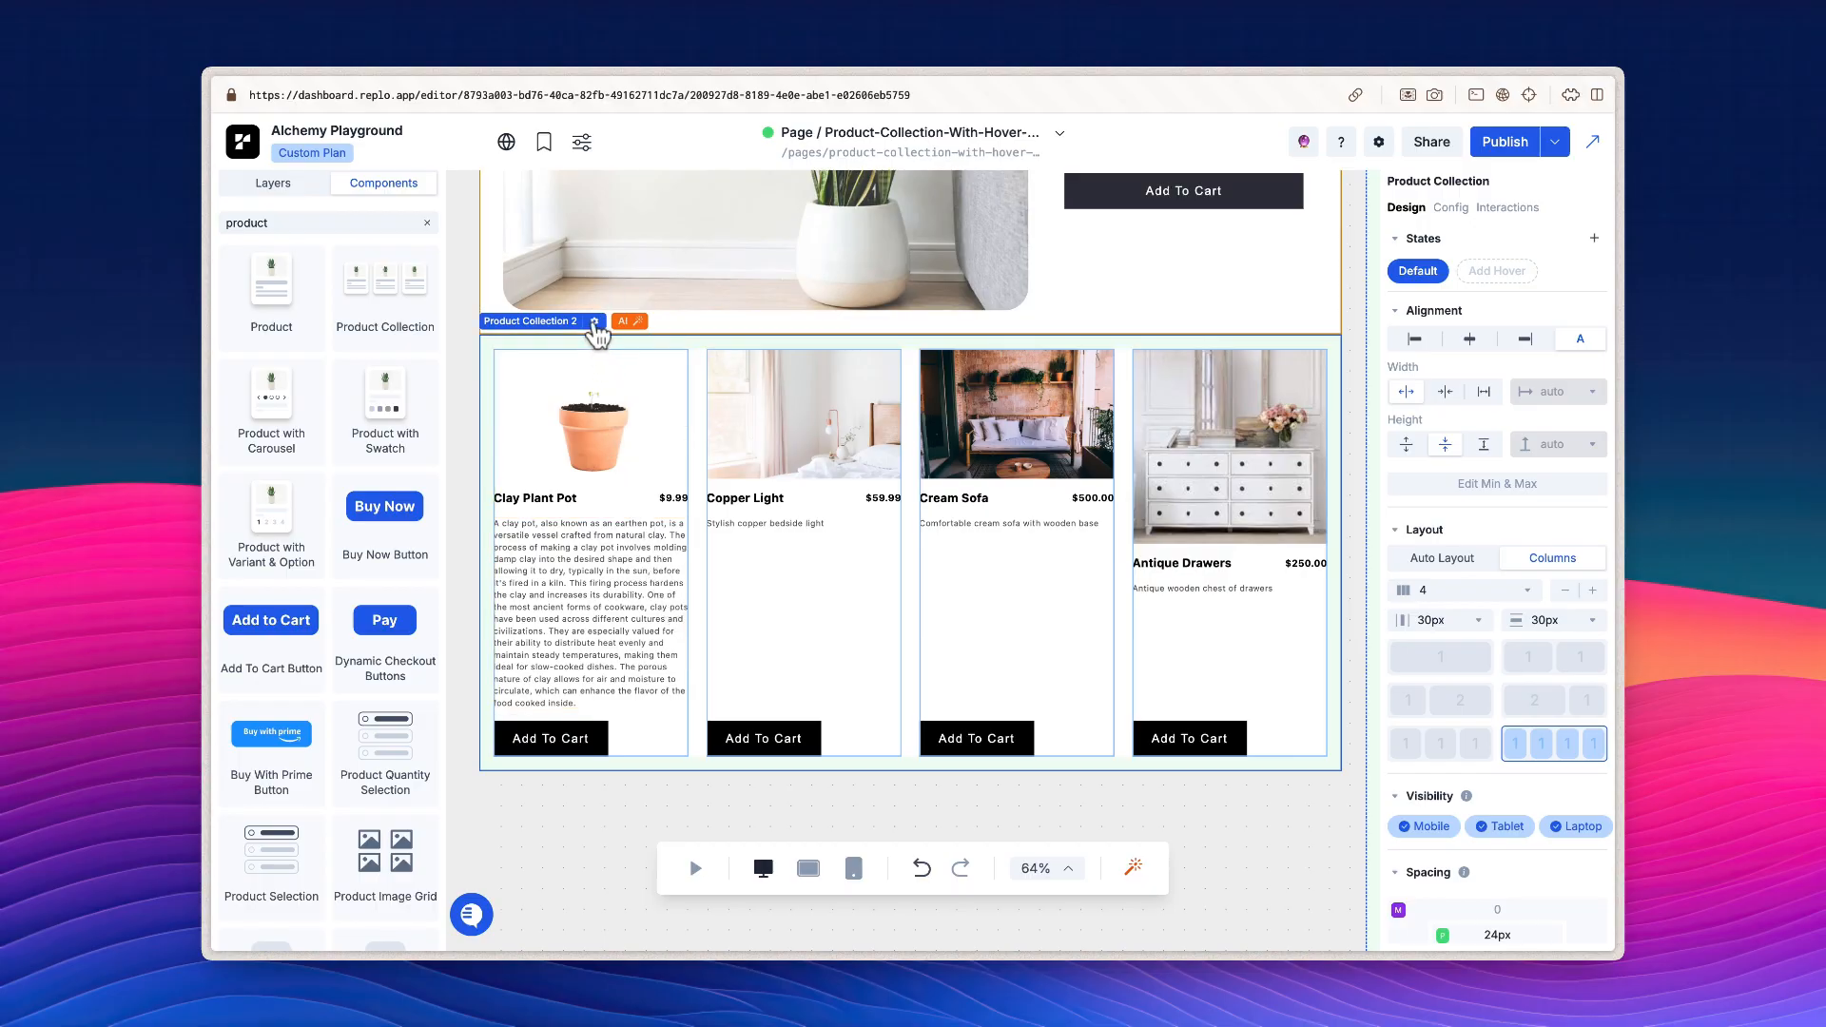
click(273, 182)
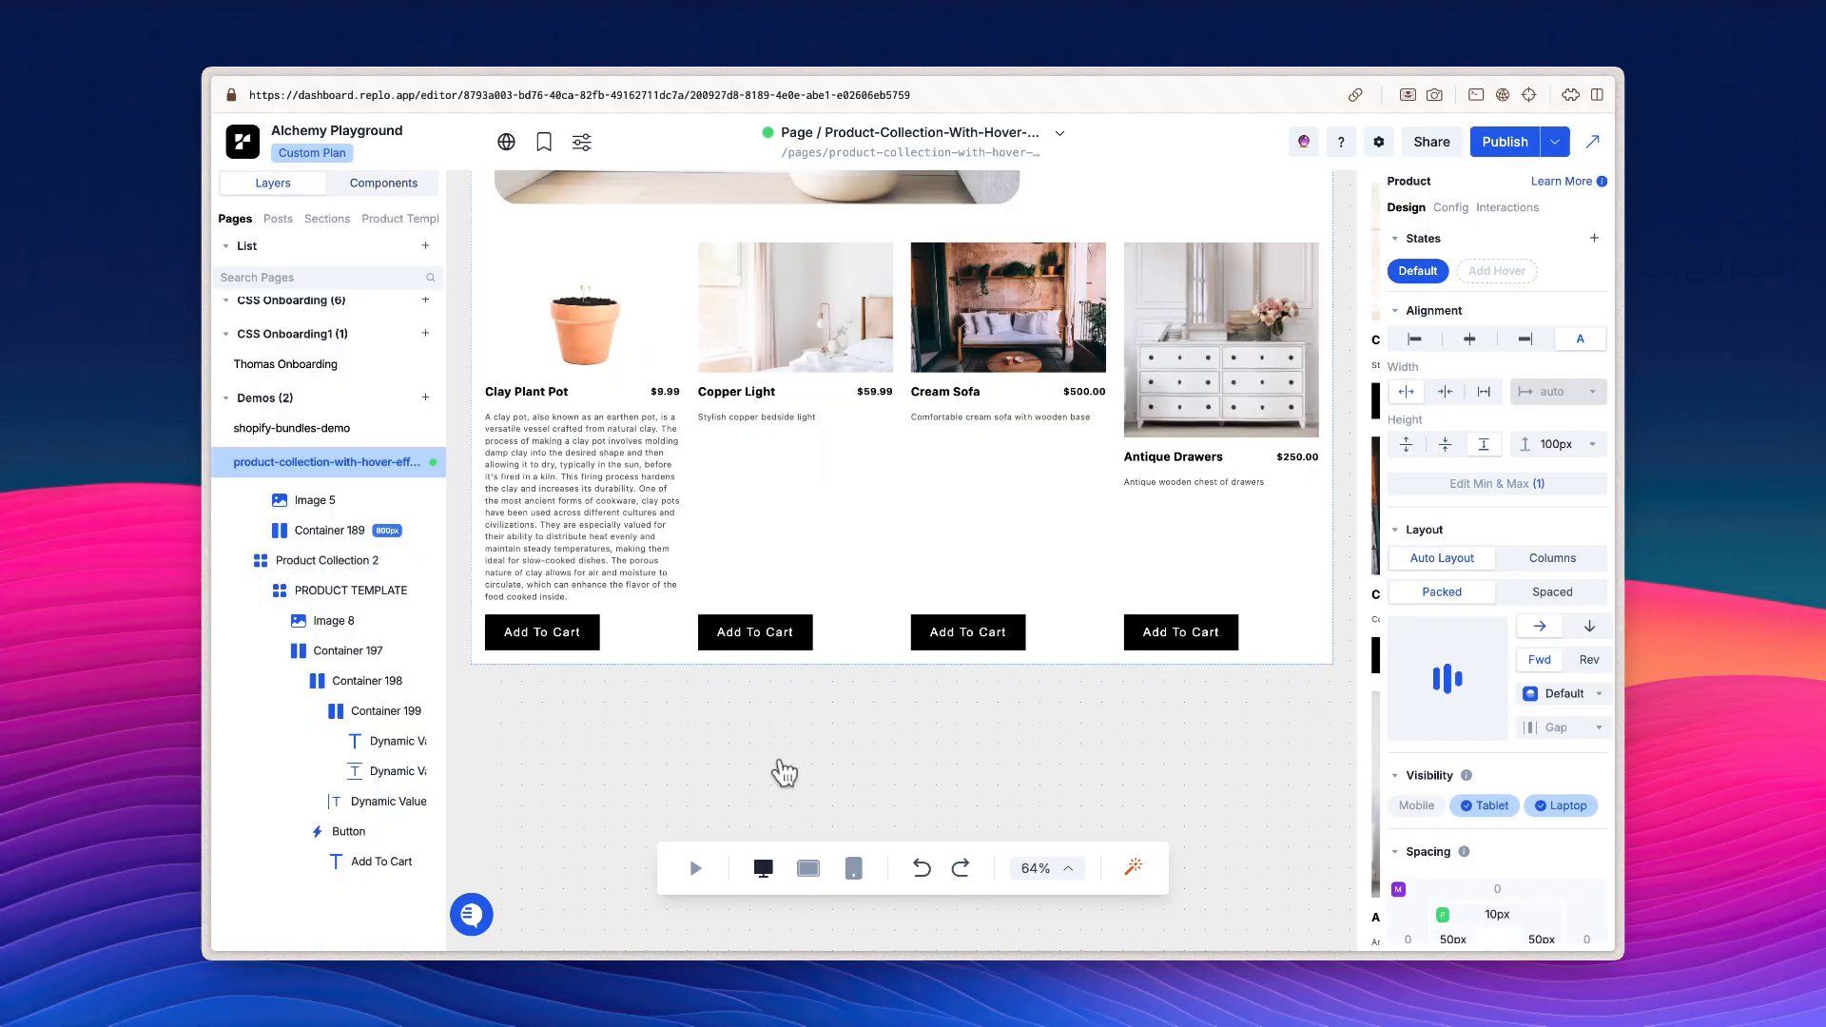
click(351, 591)
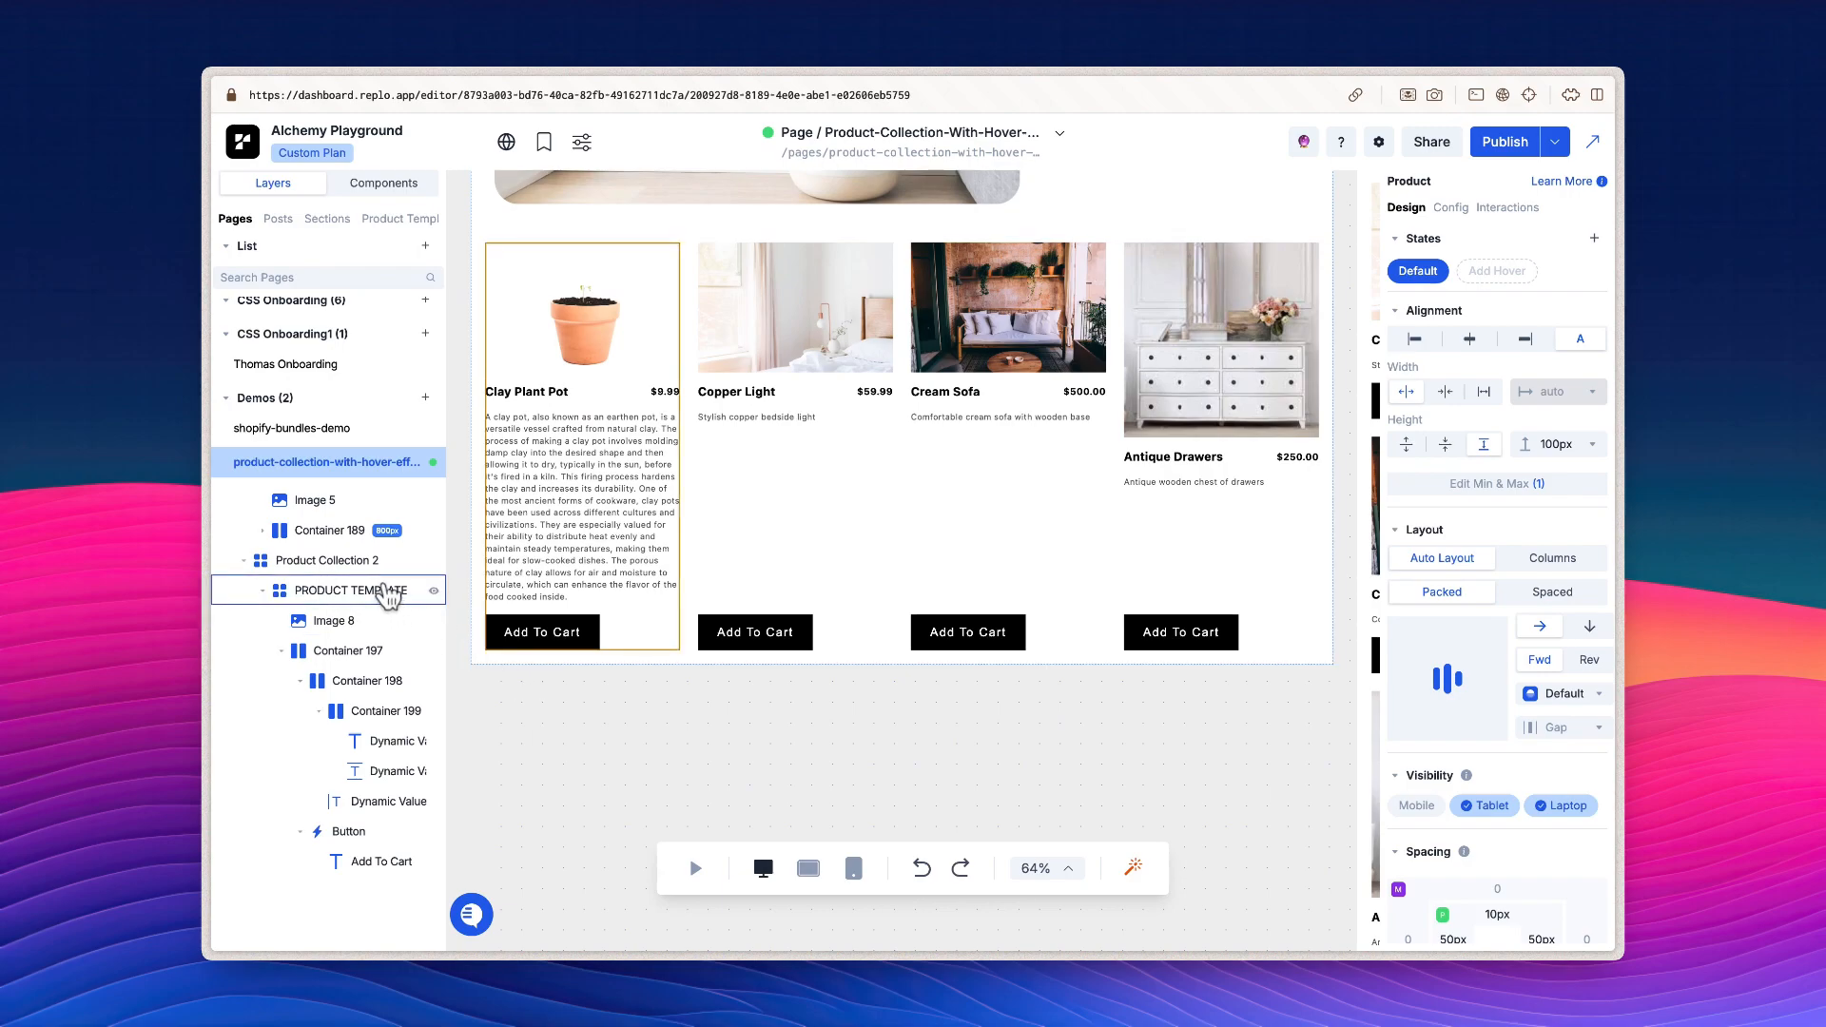
click(330, 560)
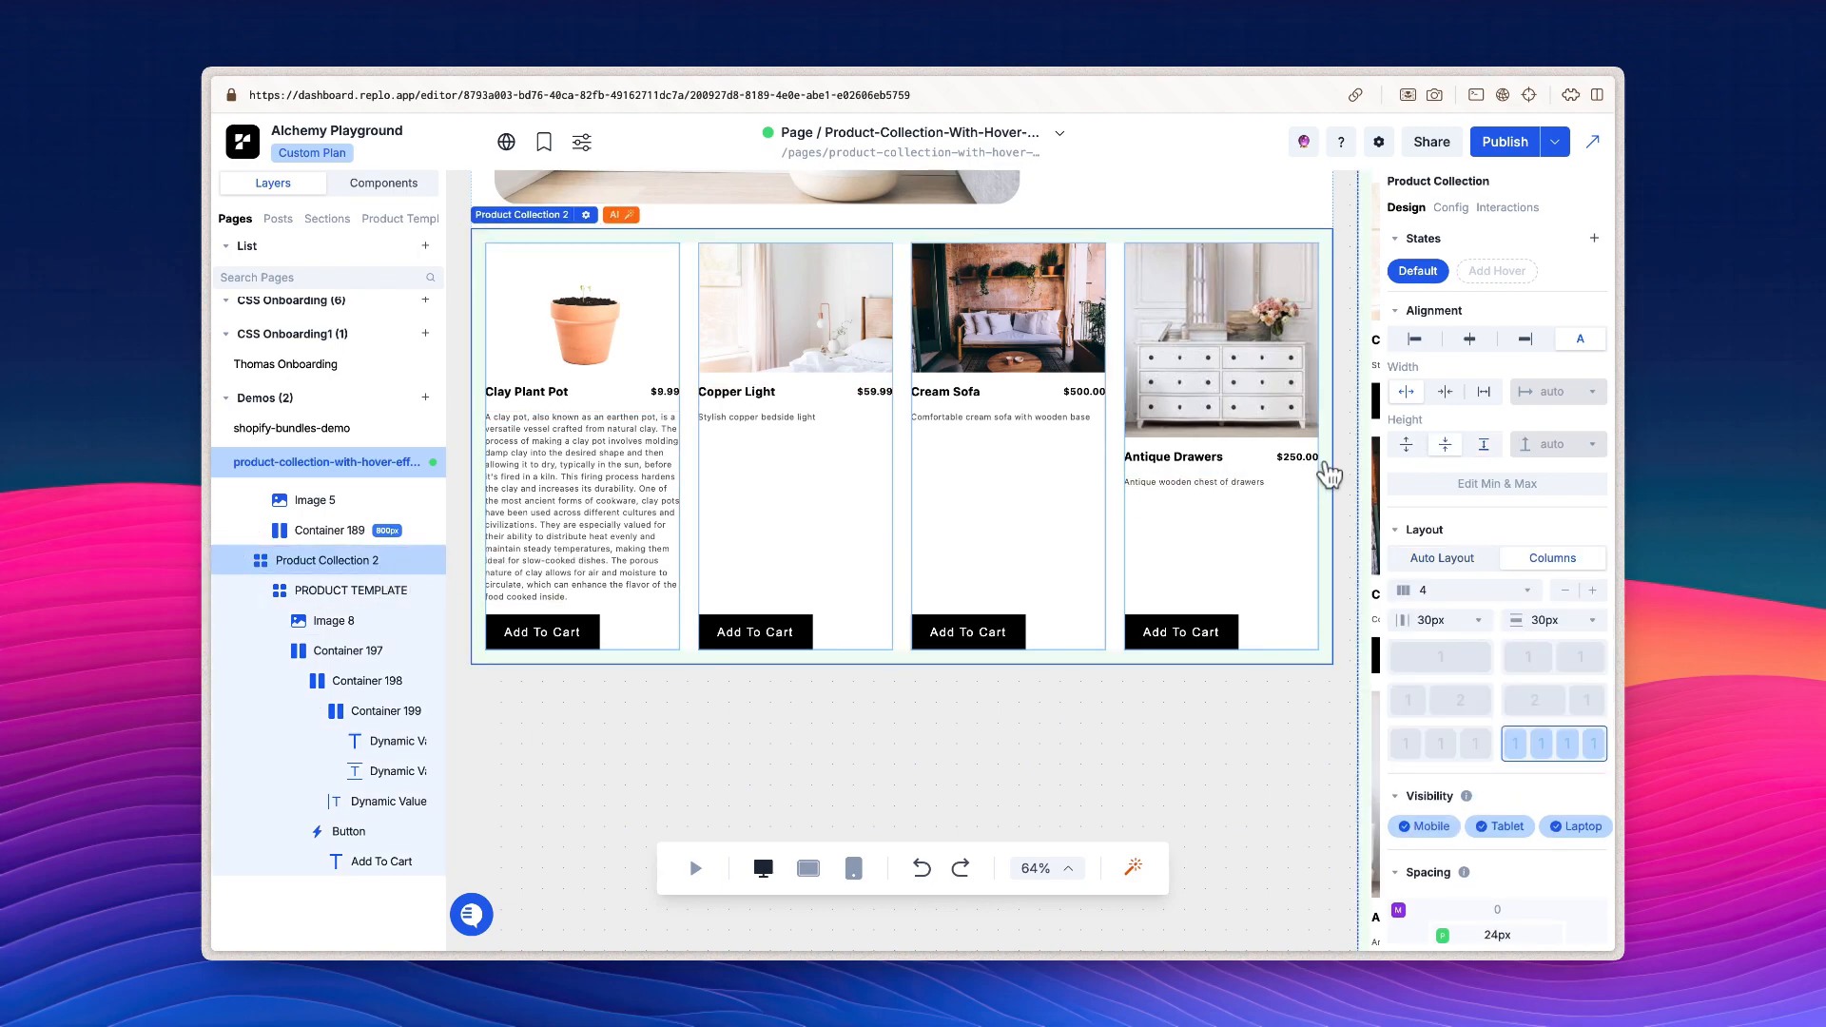
click(1454, 208)
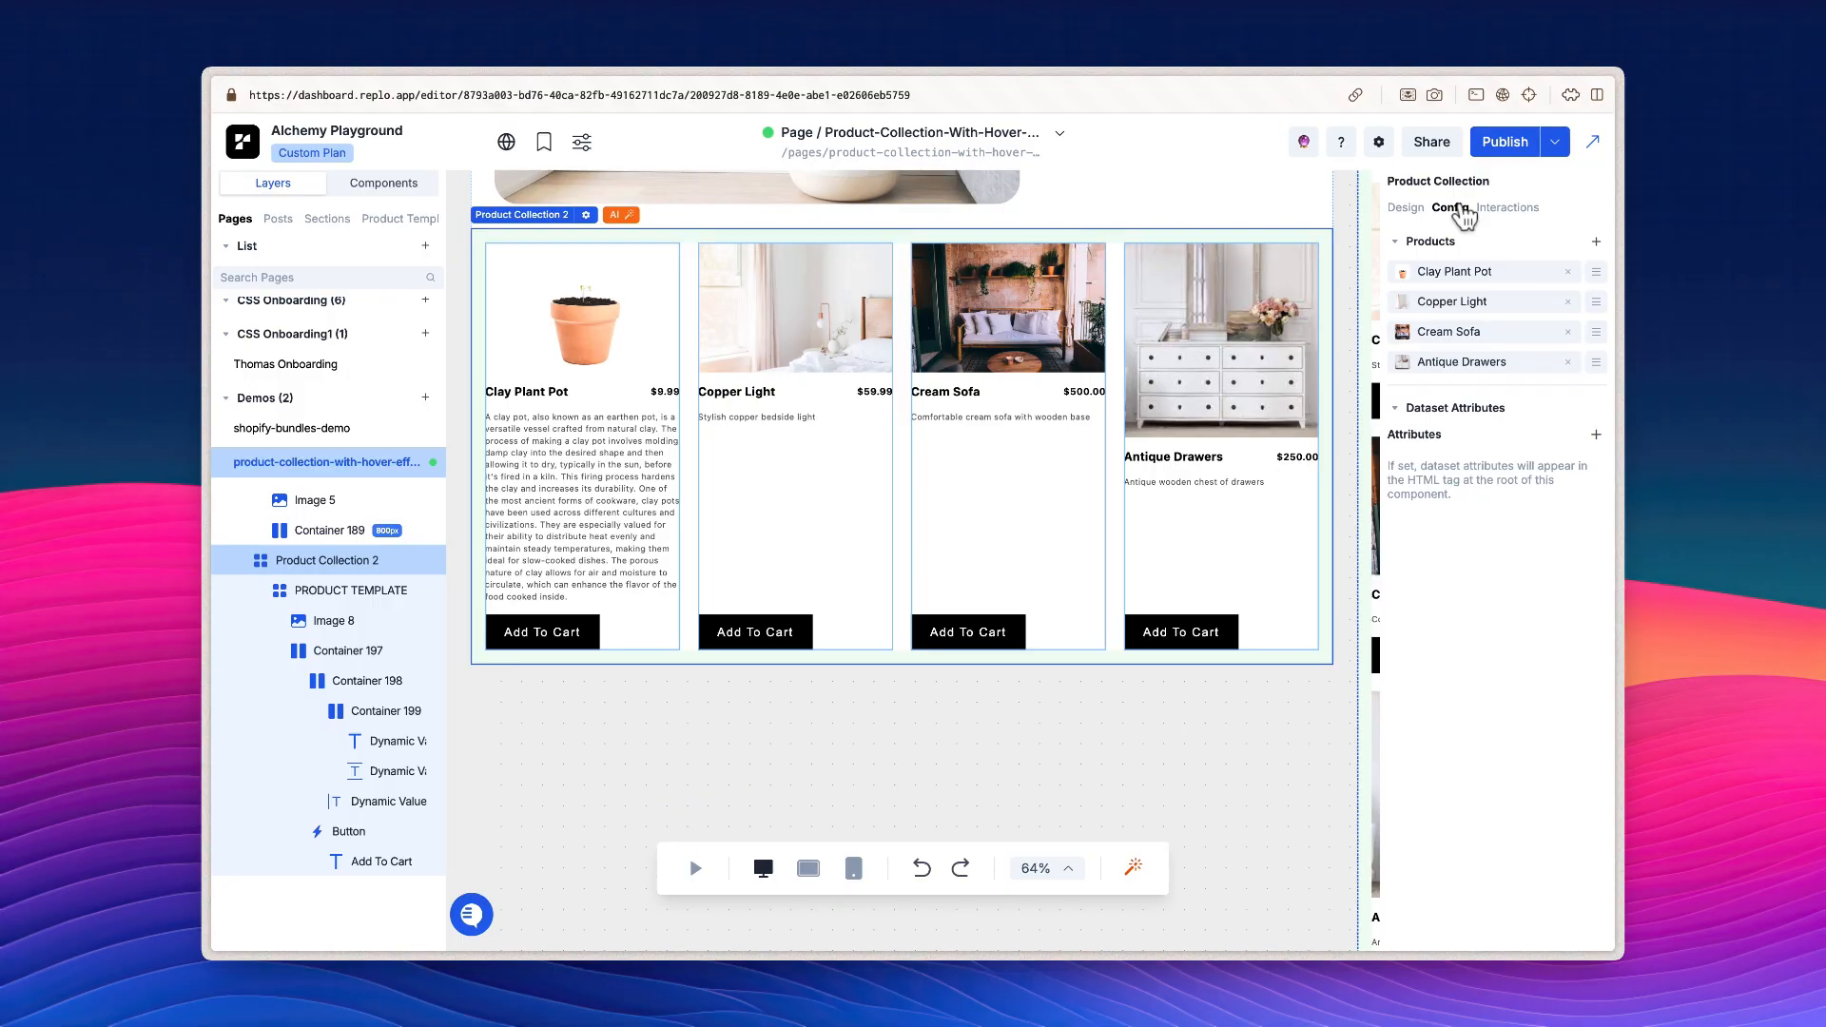
click(382, 182)
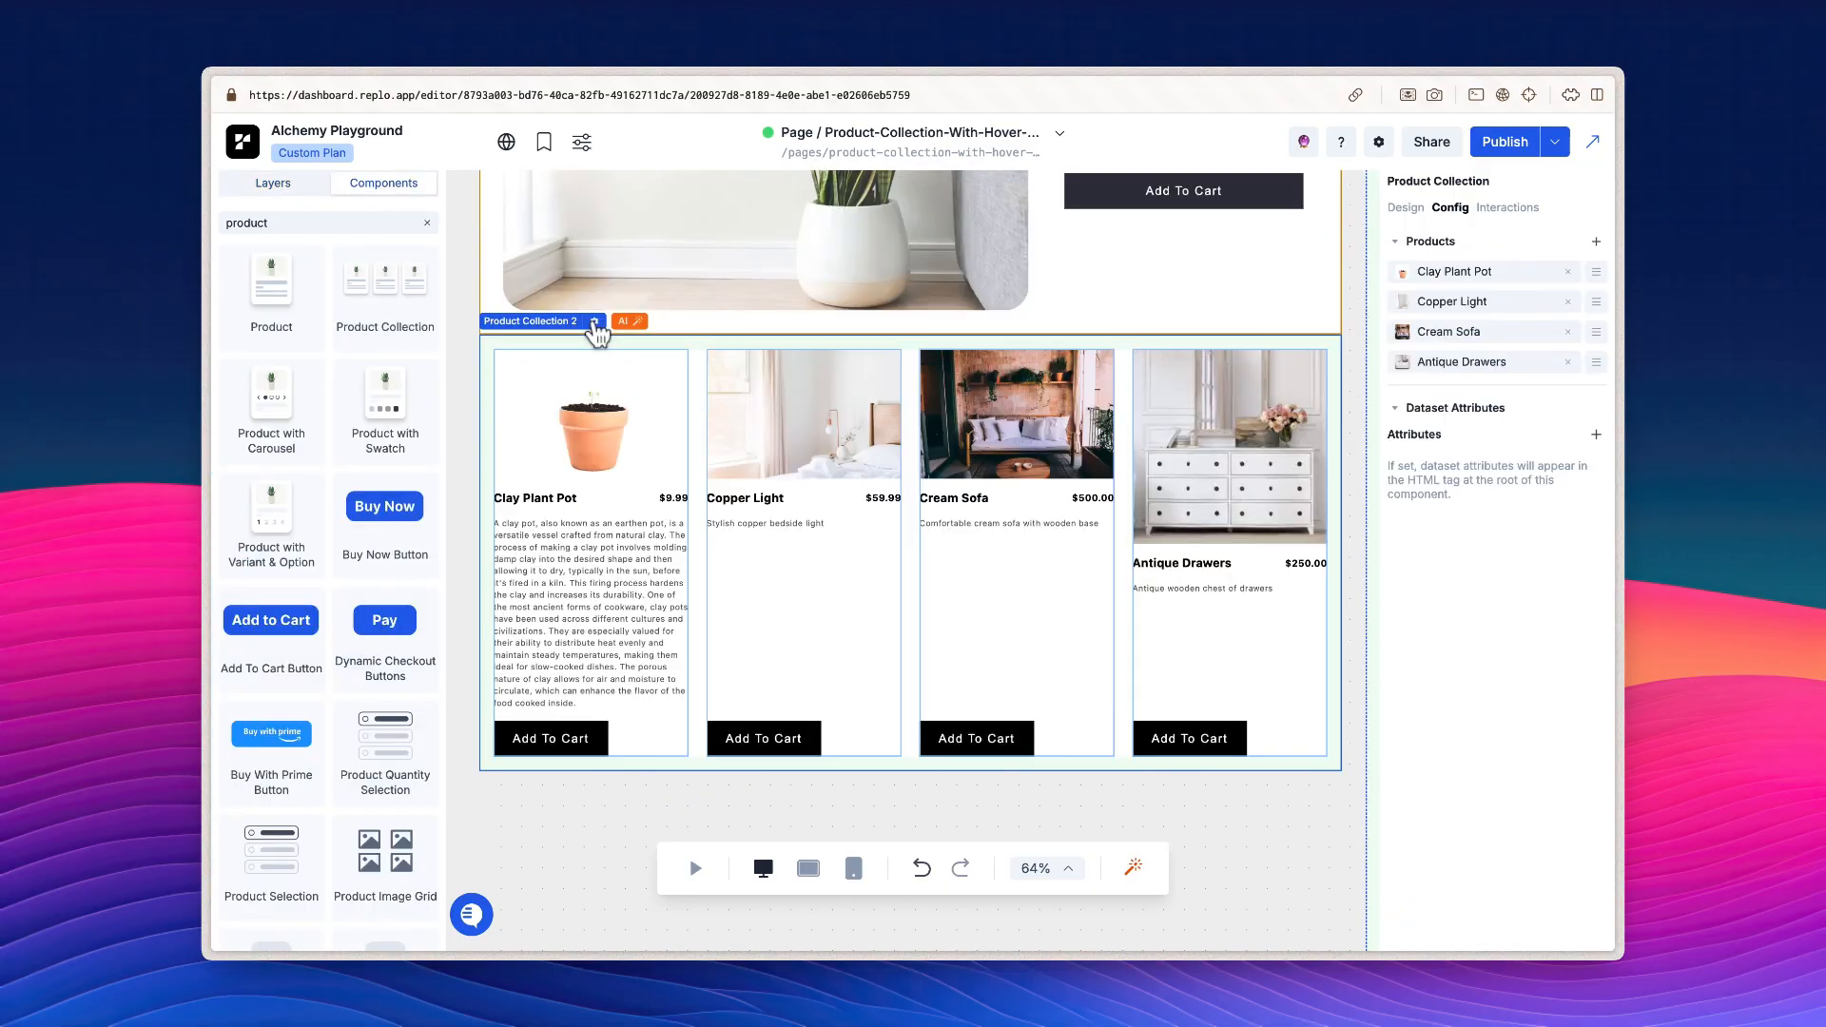
click(1596, 241)
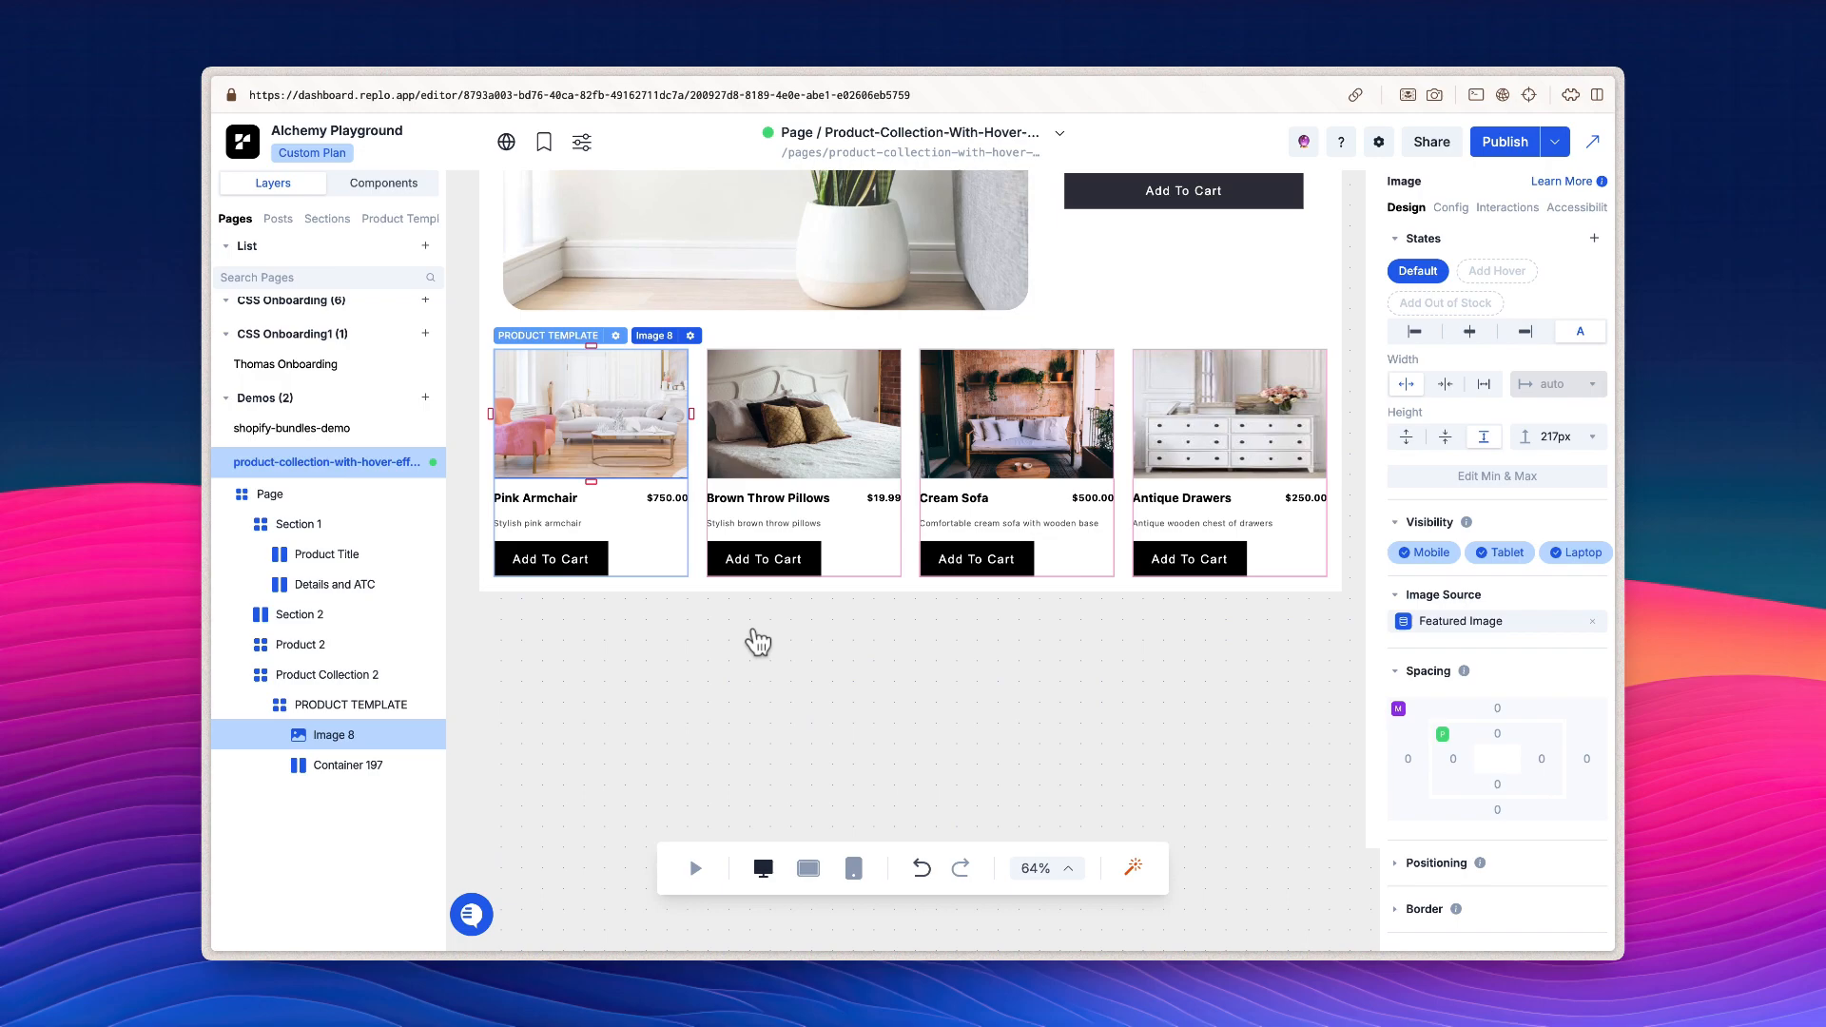
mouse_move(1101, 693)
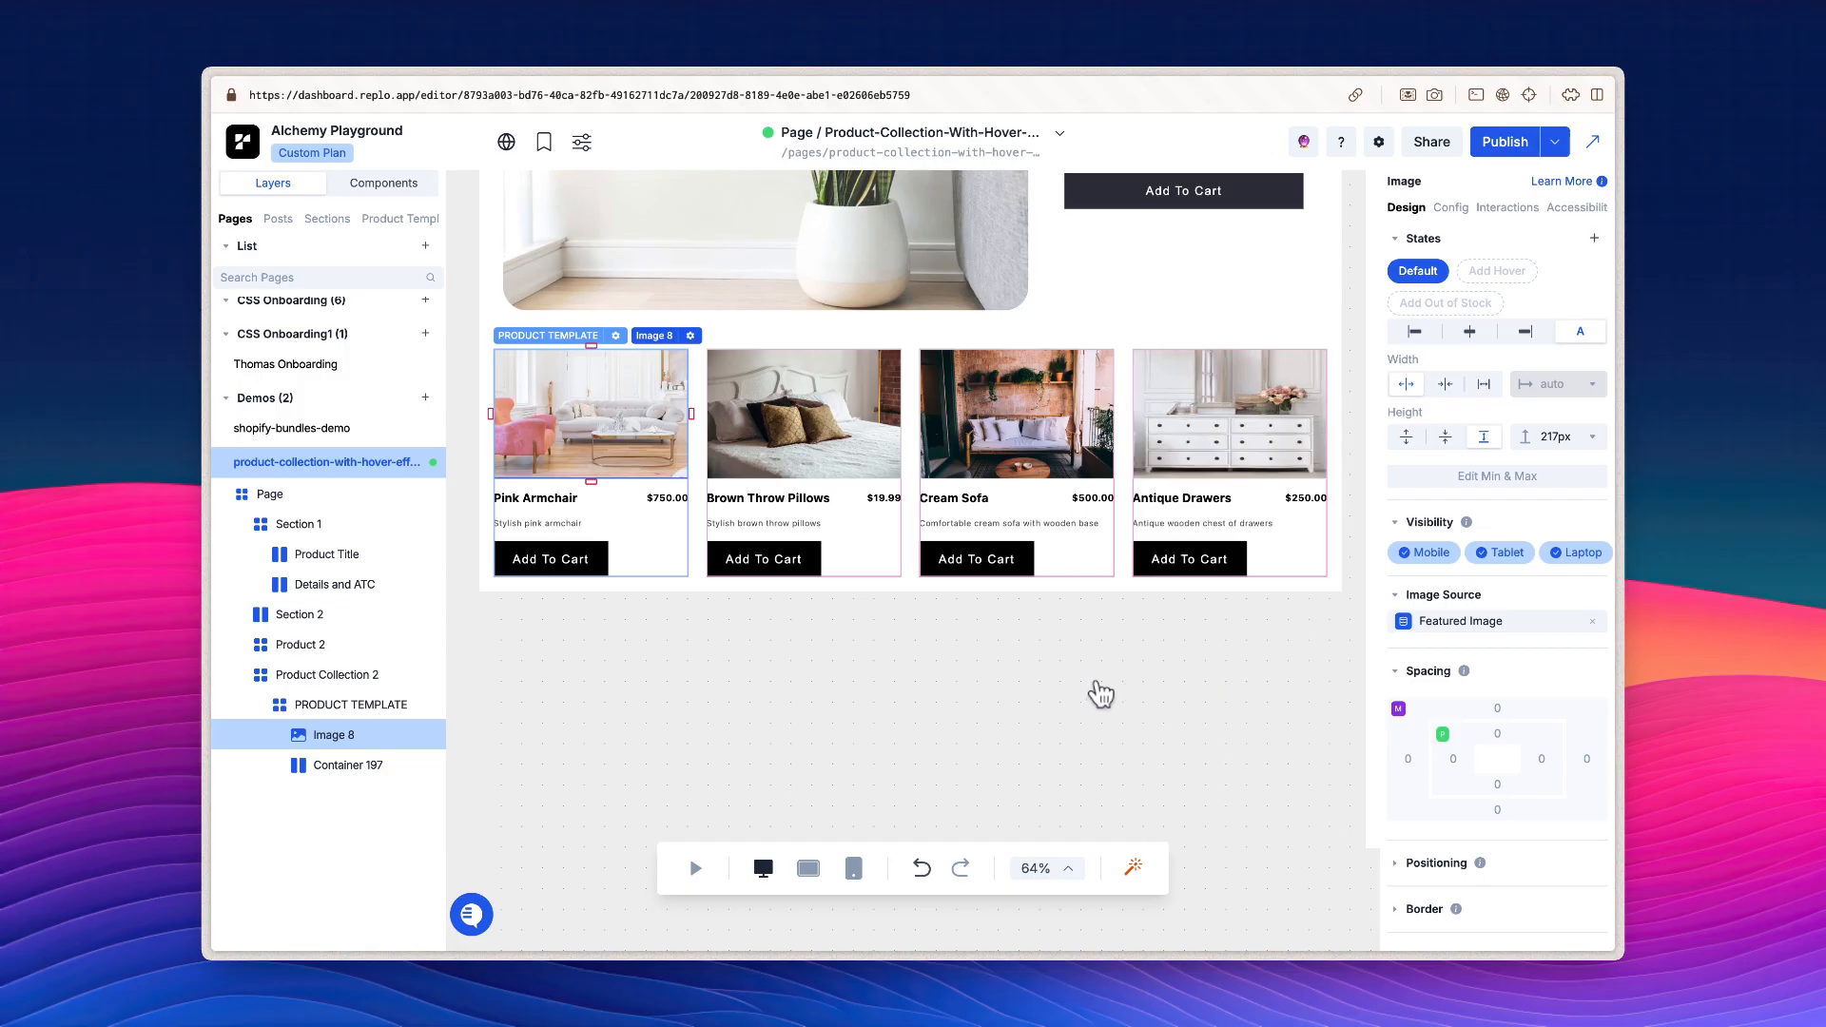
Step: Restyle the cards' Add To Cart label colour and price text, then pick the first product image
click(550, 559)
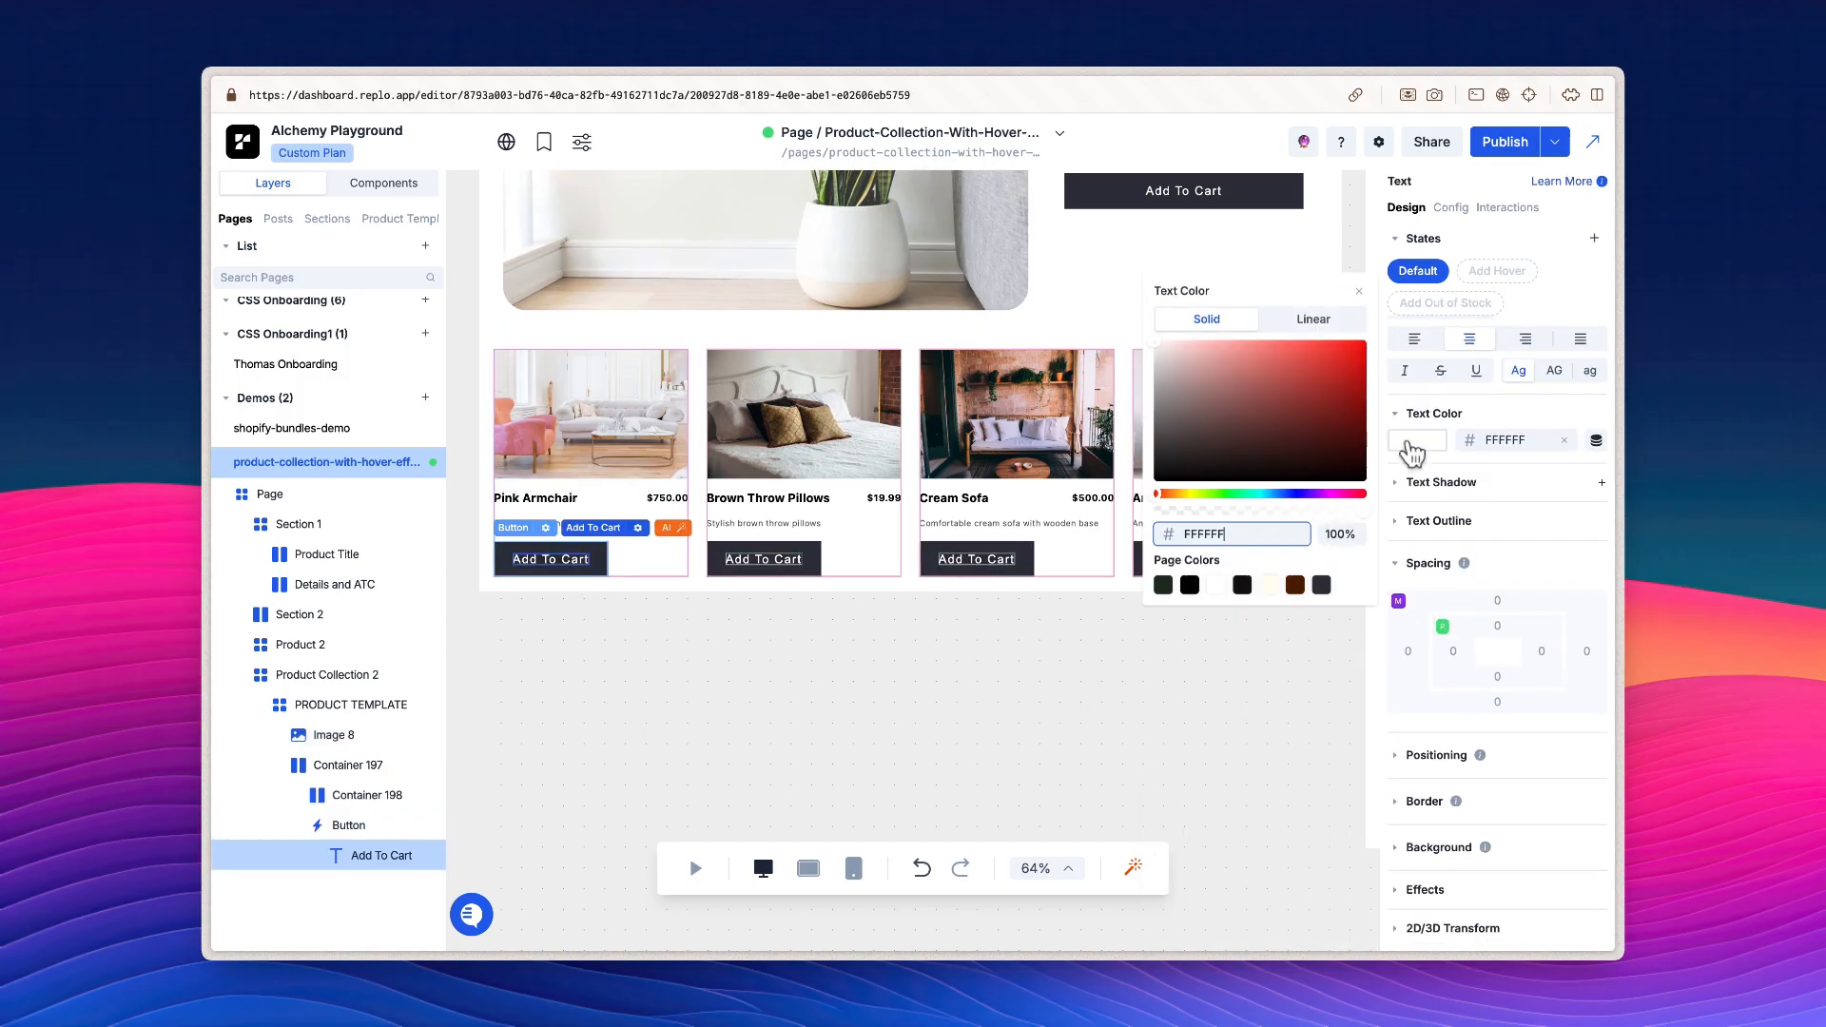
click(1319, 498)
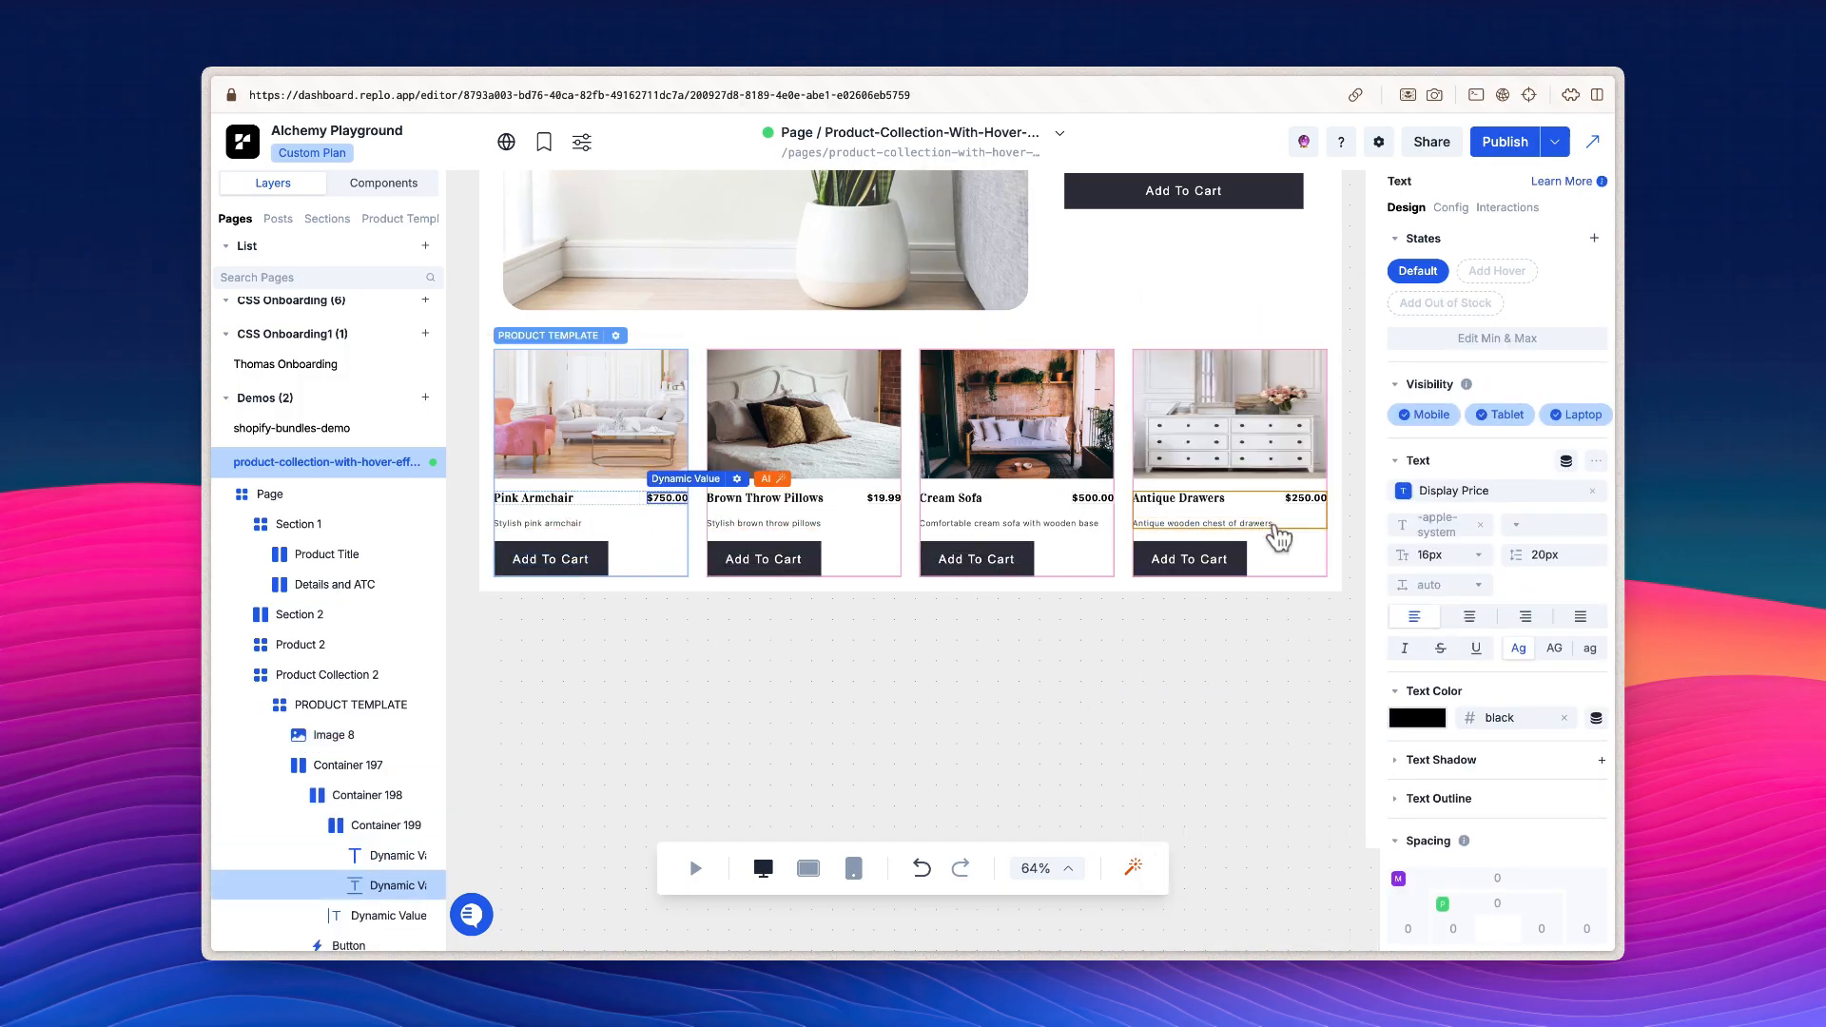
click(328, 675)
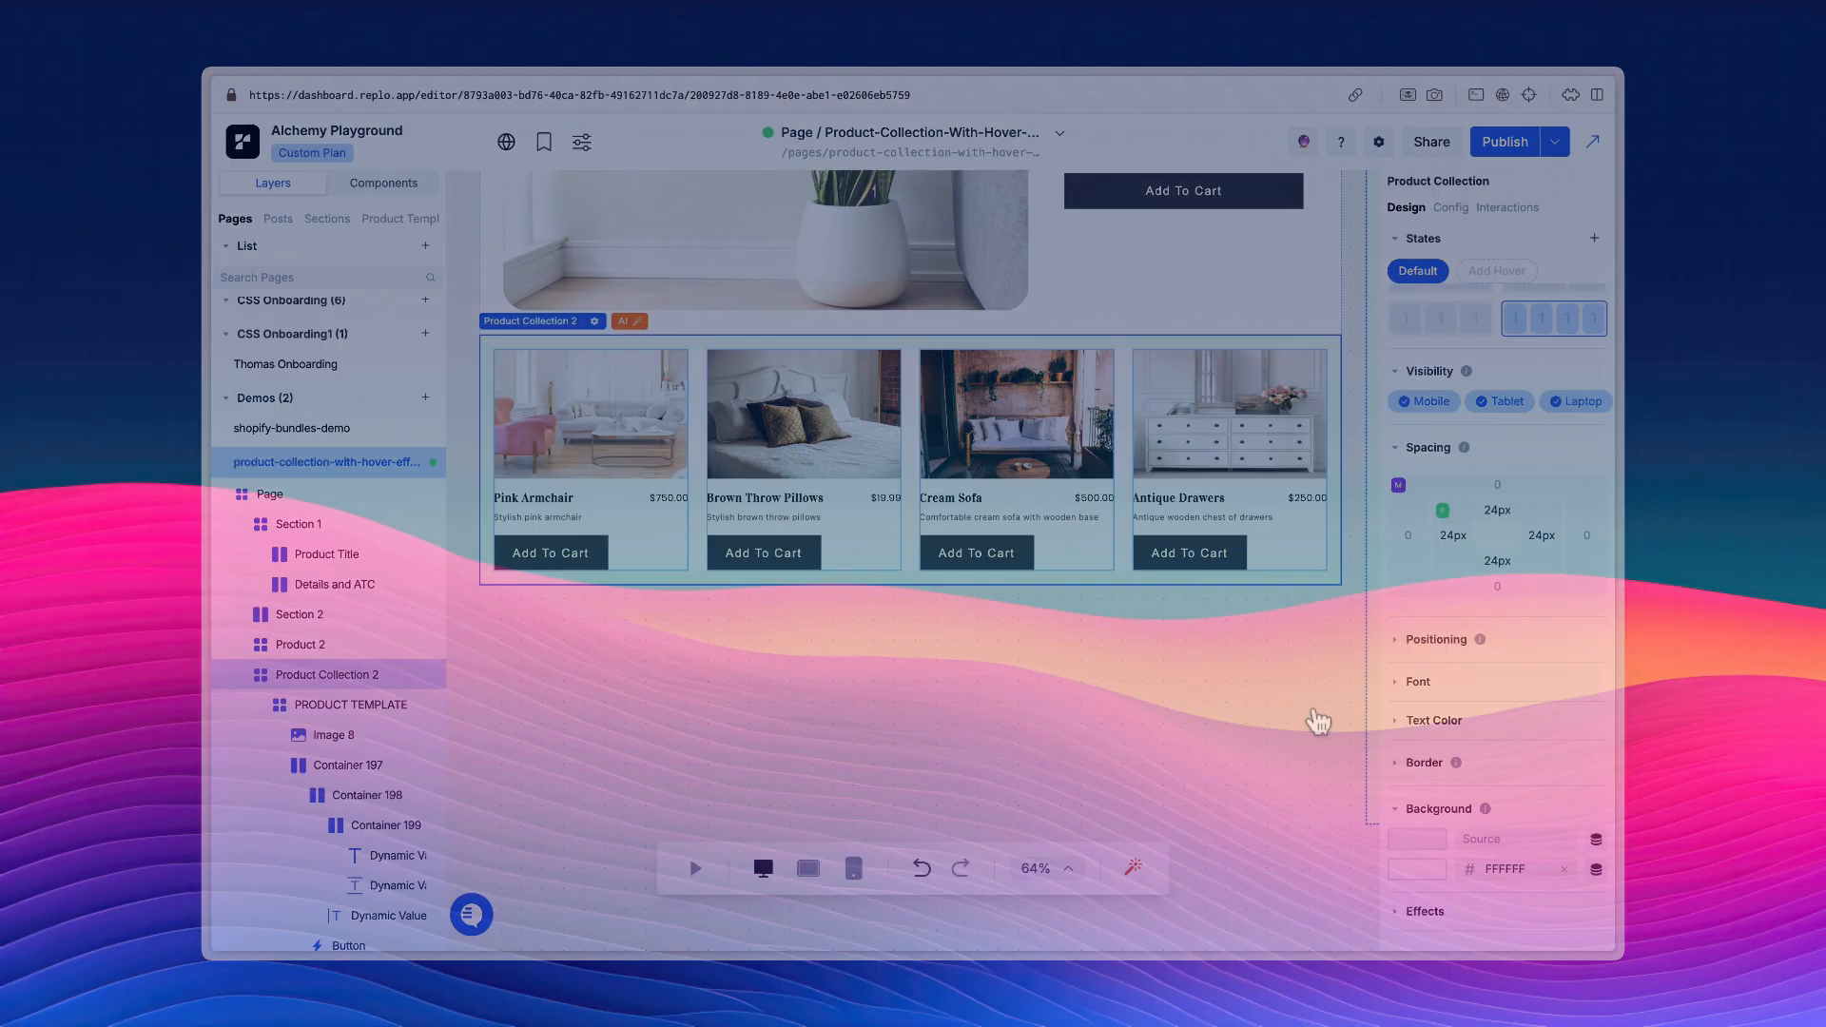
click(590, 412)
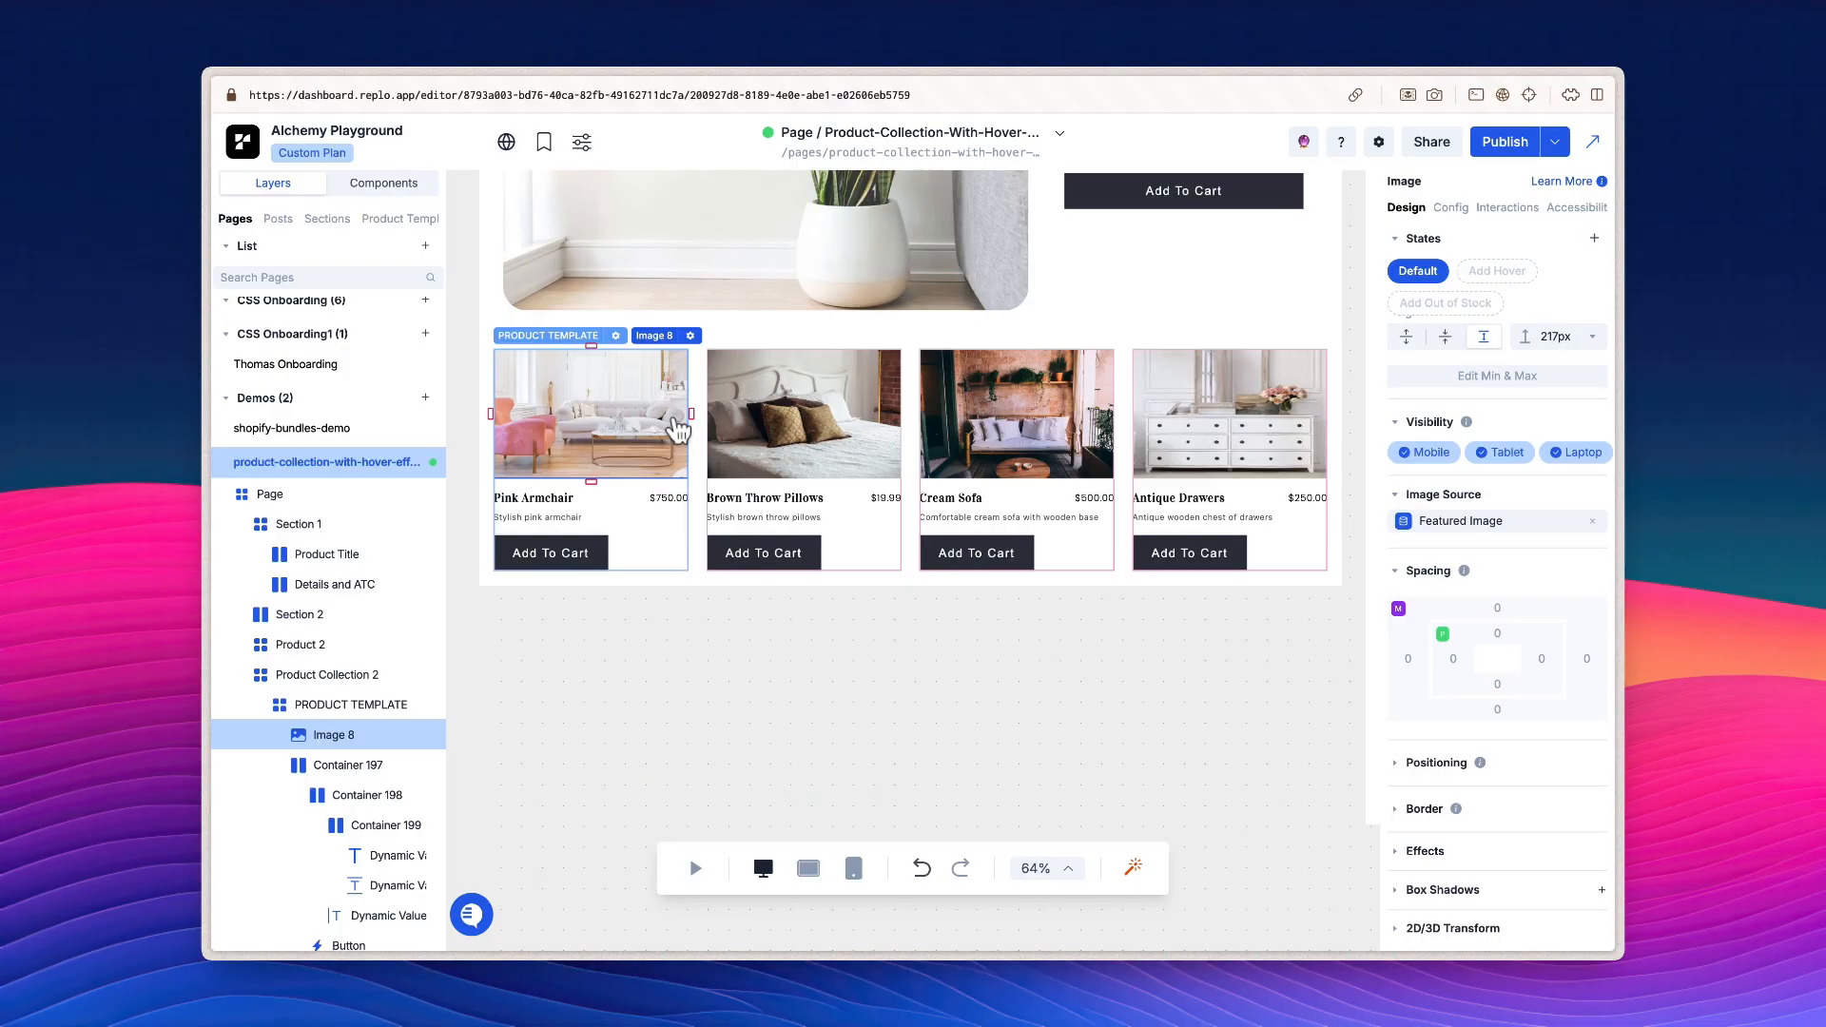
Step: Add a Hover state to Image 8 and bring up its Image Source settings
click(1497, 270)
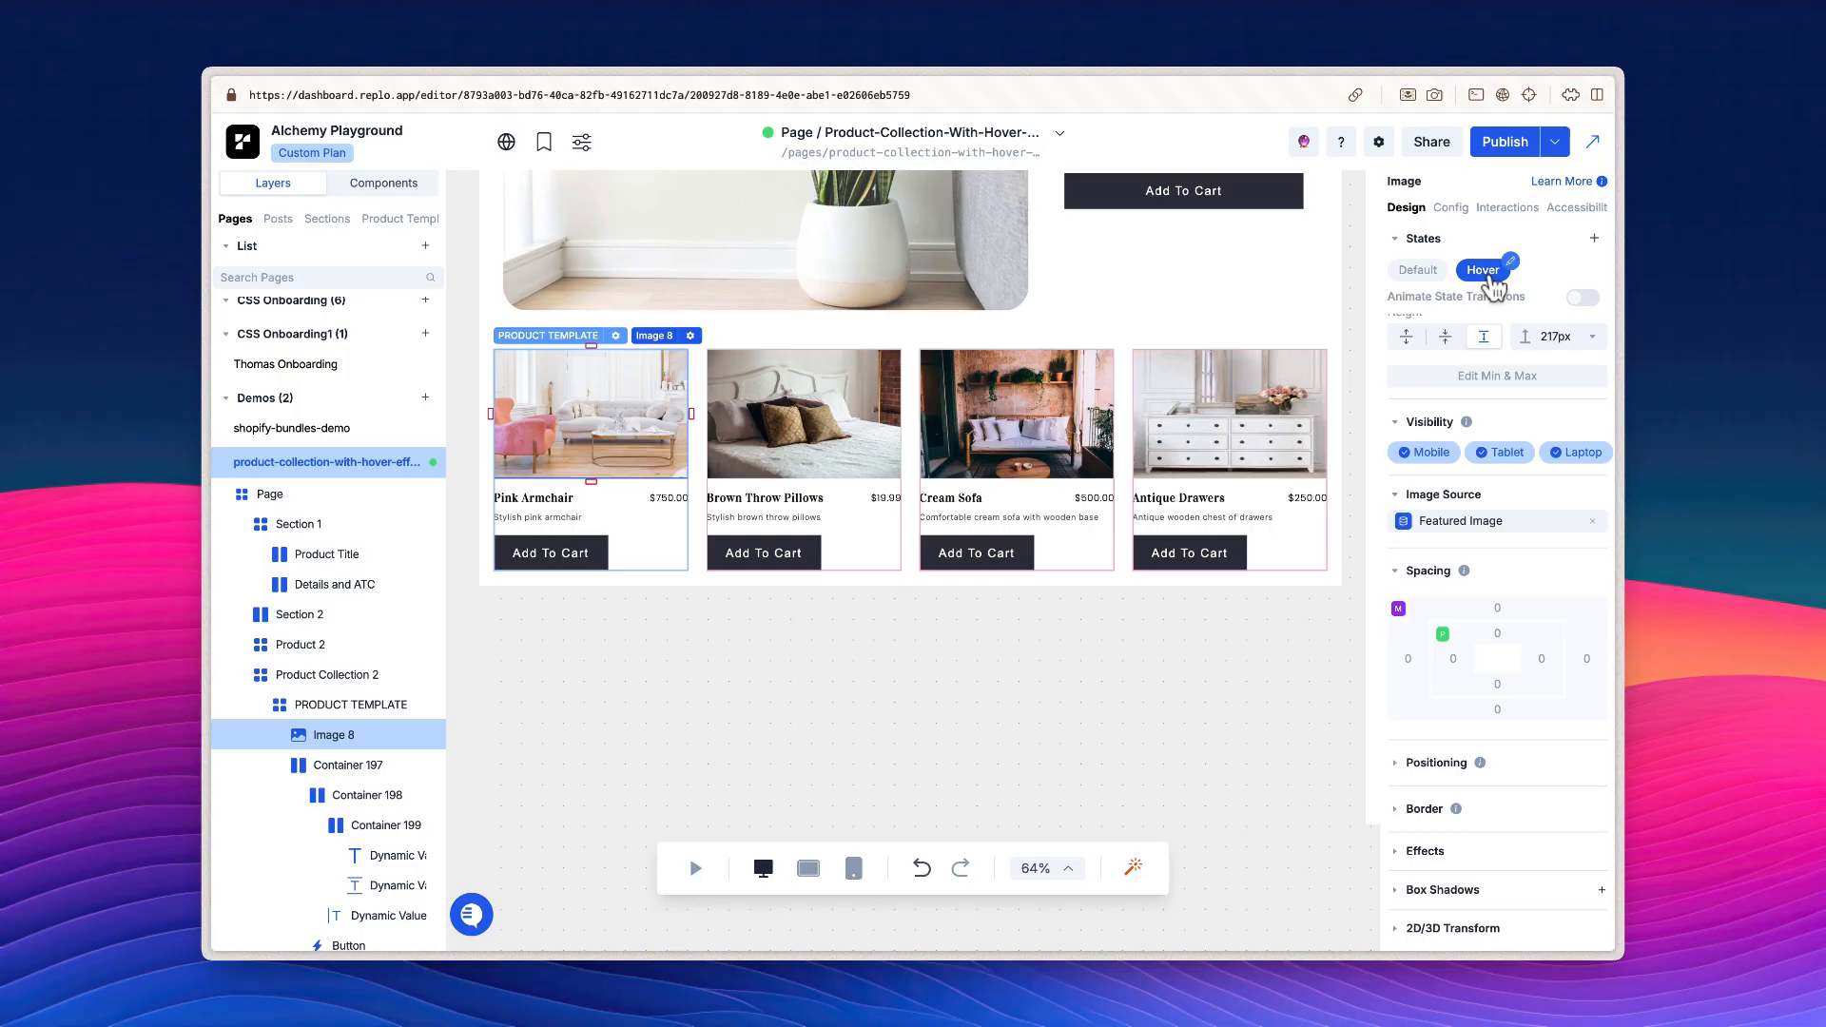
click(1460, 520)
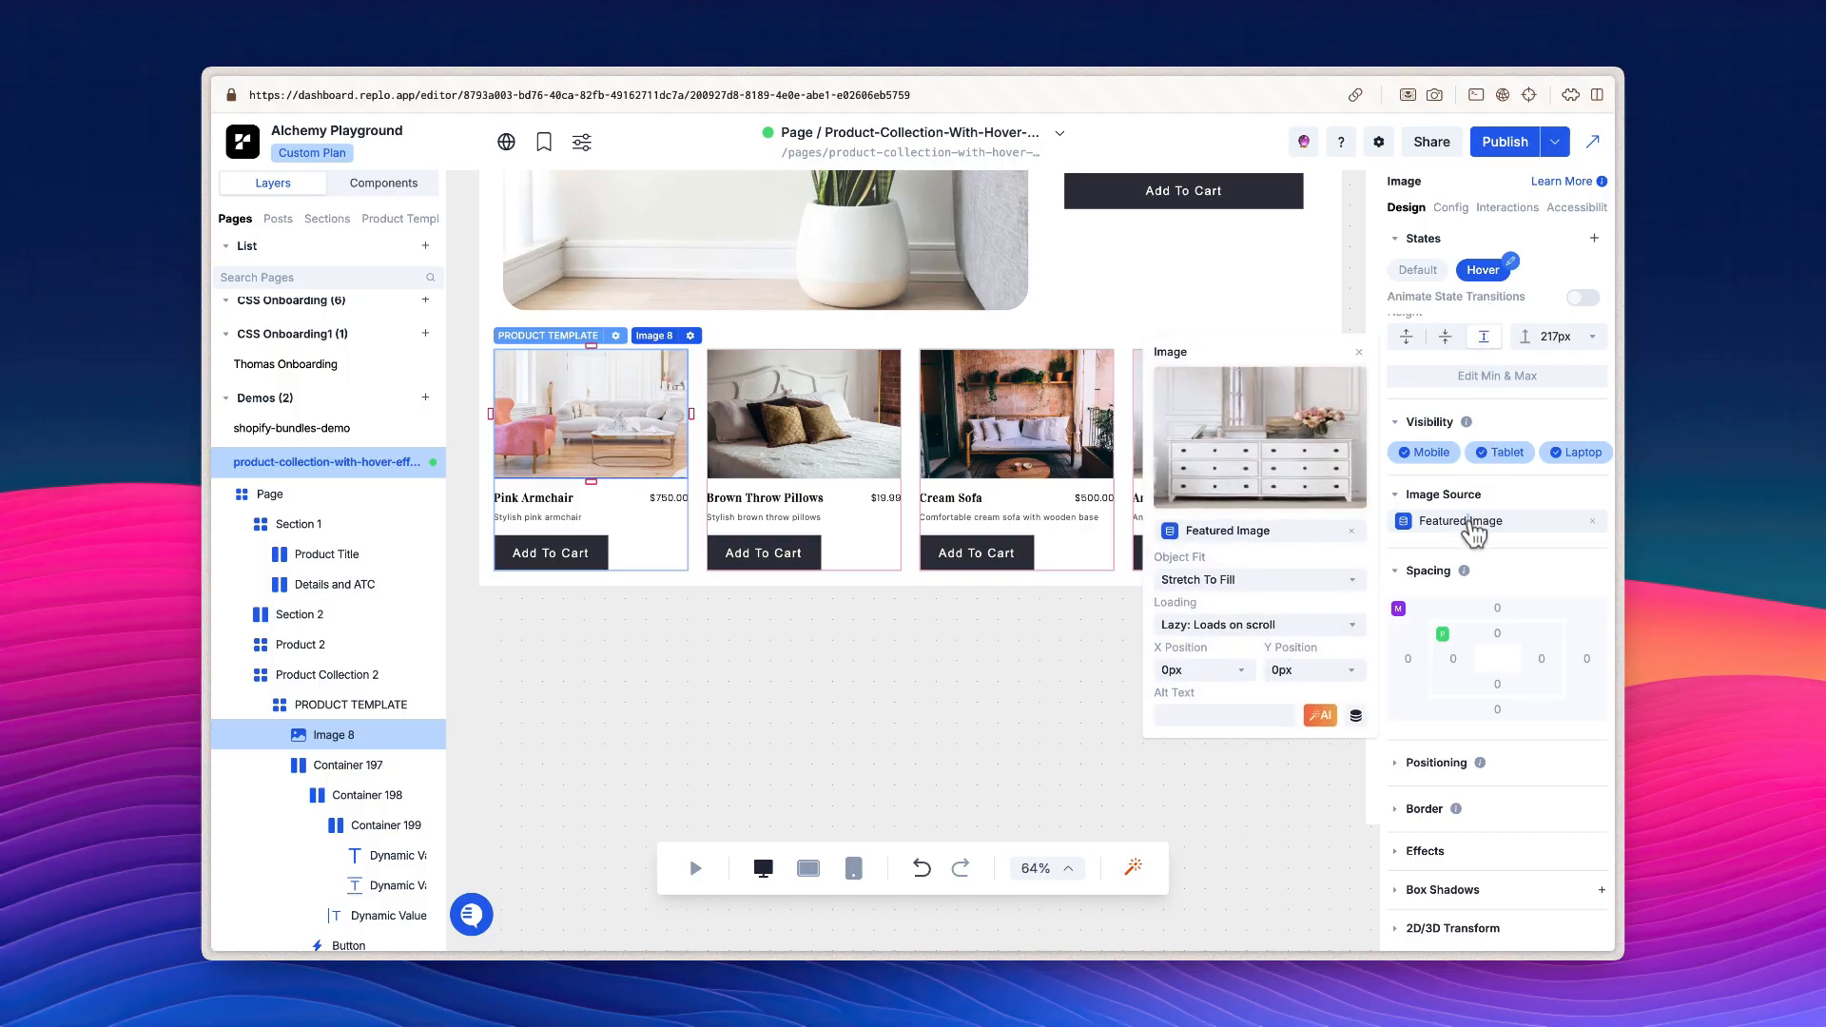
Step: Set the hover image source to dynamic data Current Product > Images > 1
click(1459, 521)
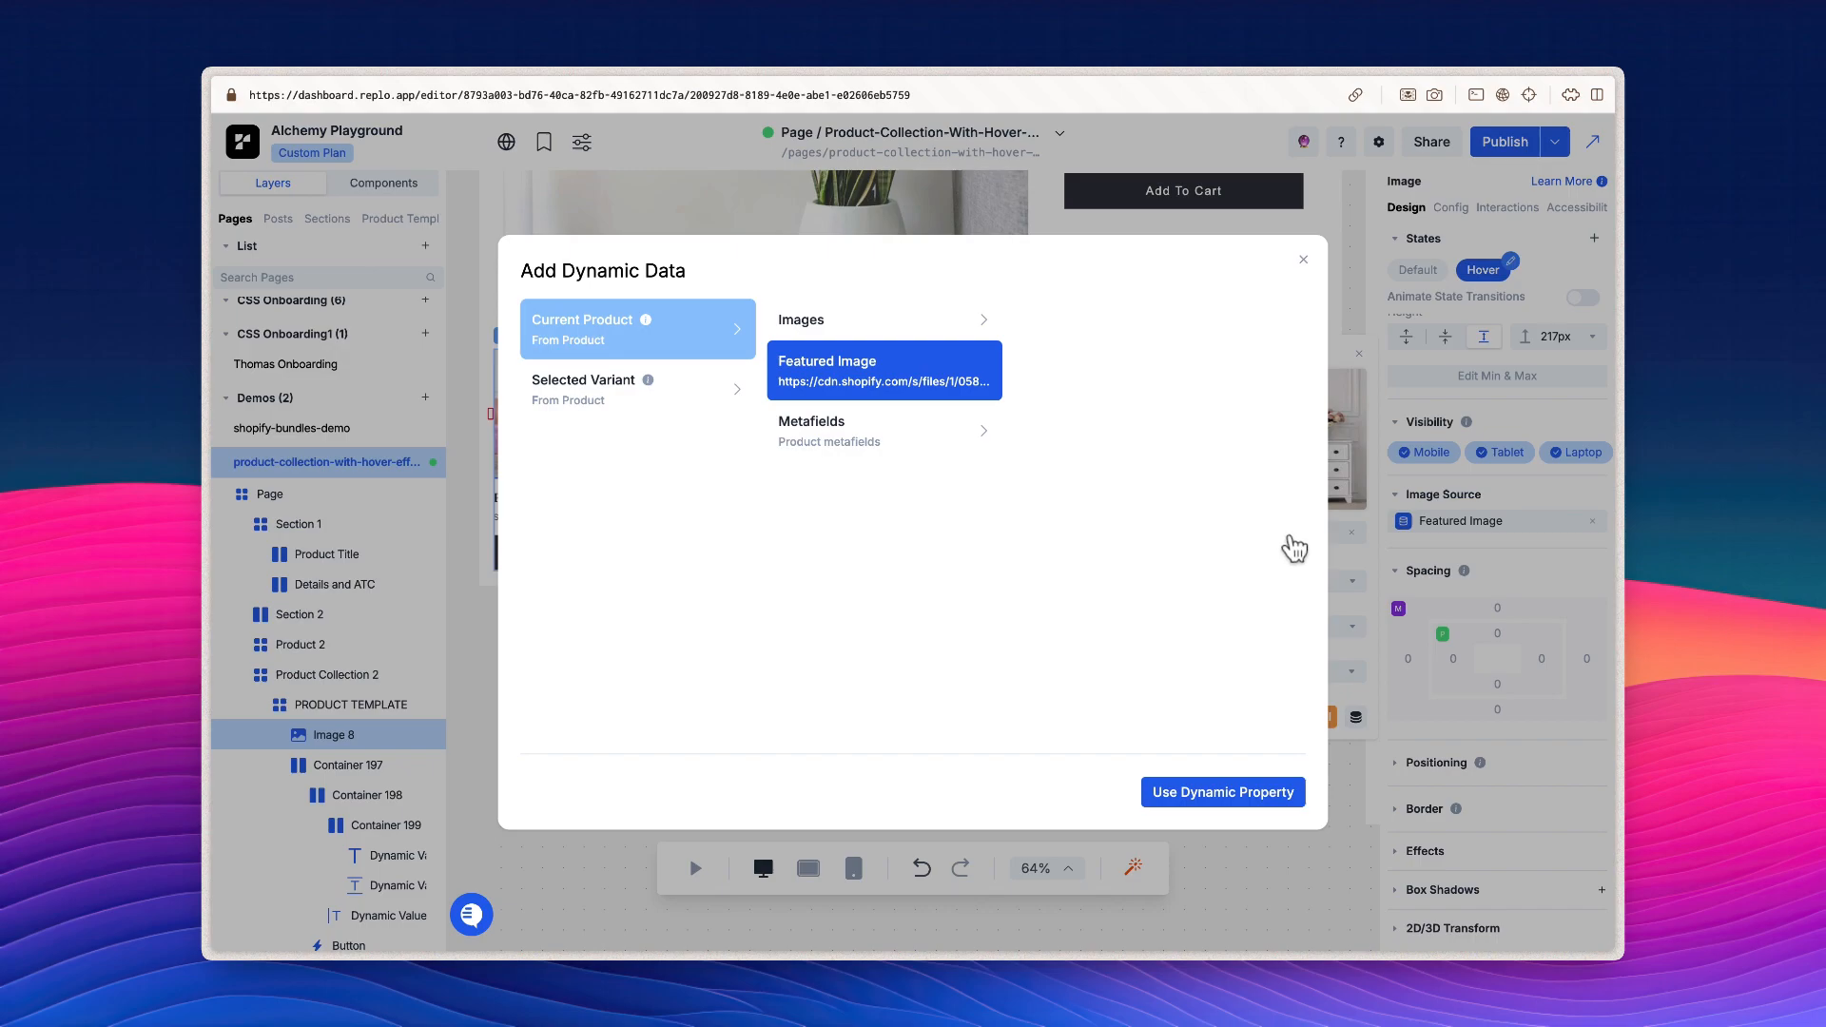
click(884, 320)
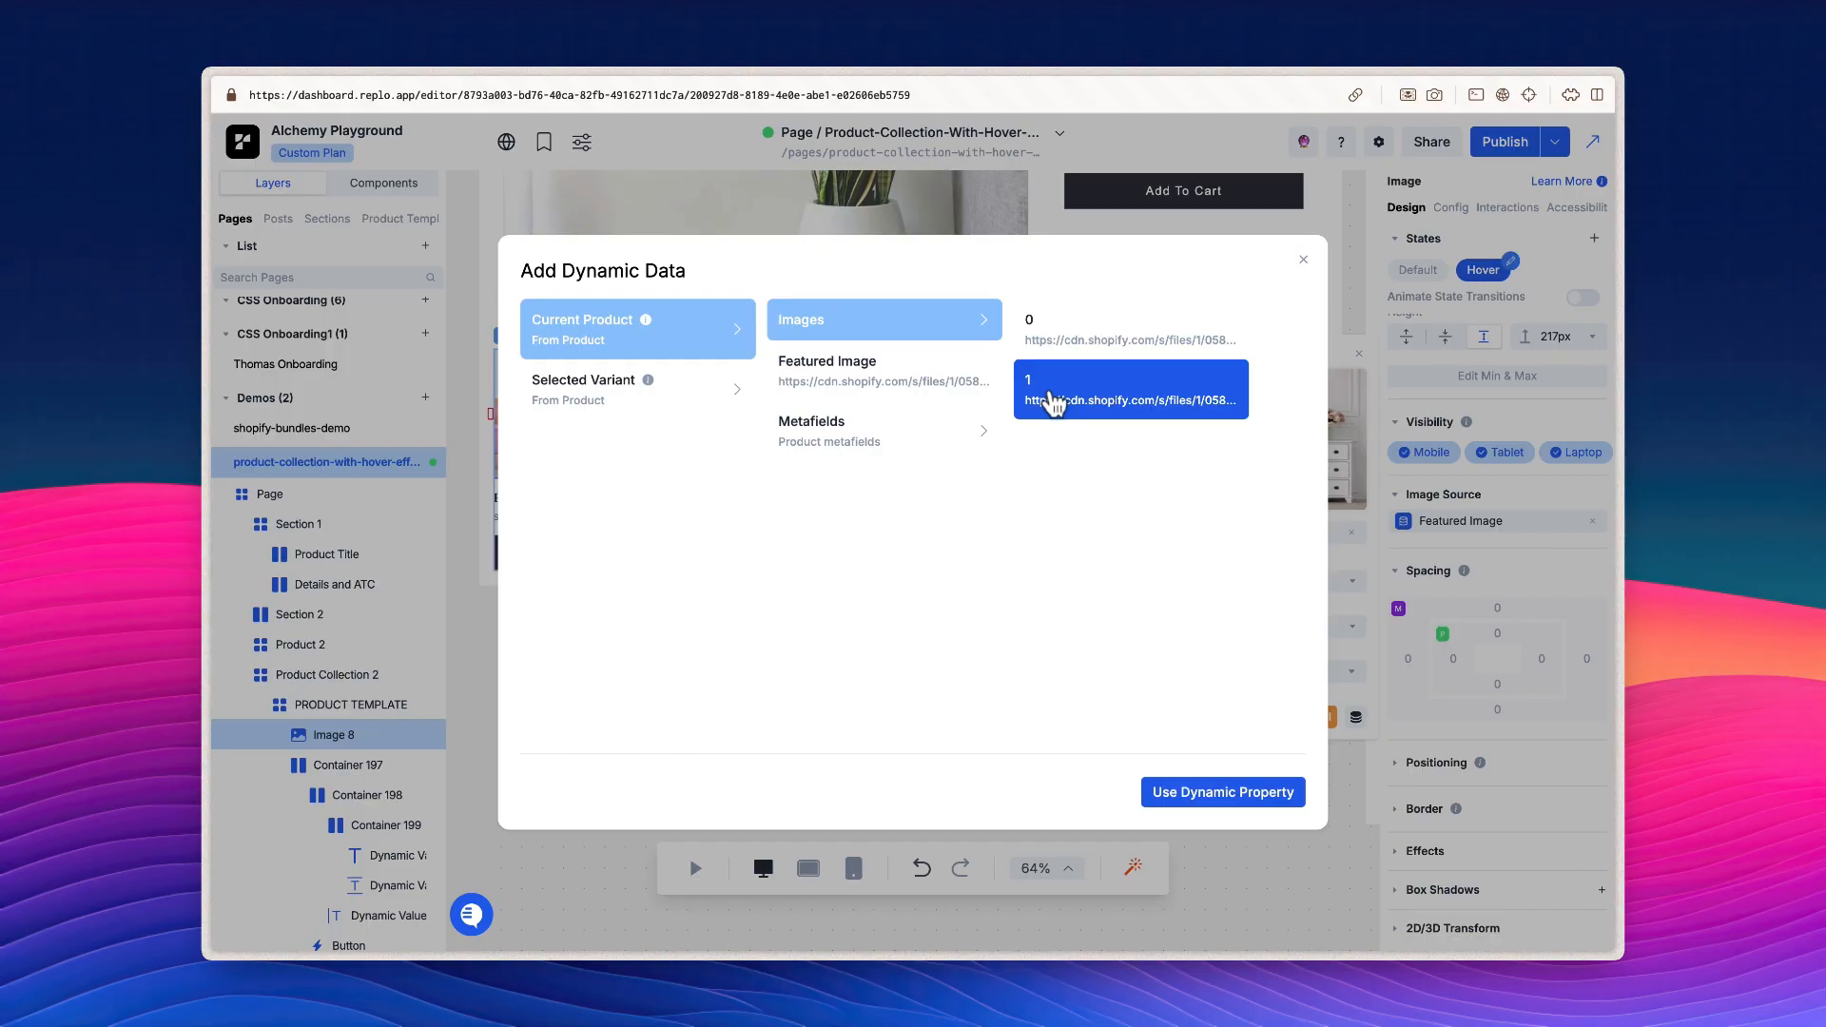
mouse_move(1202, 726)
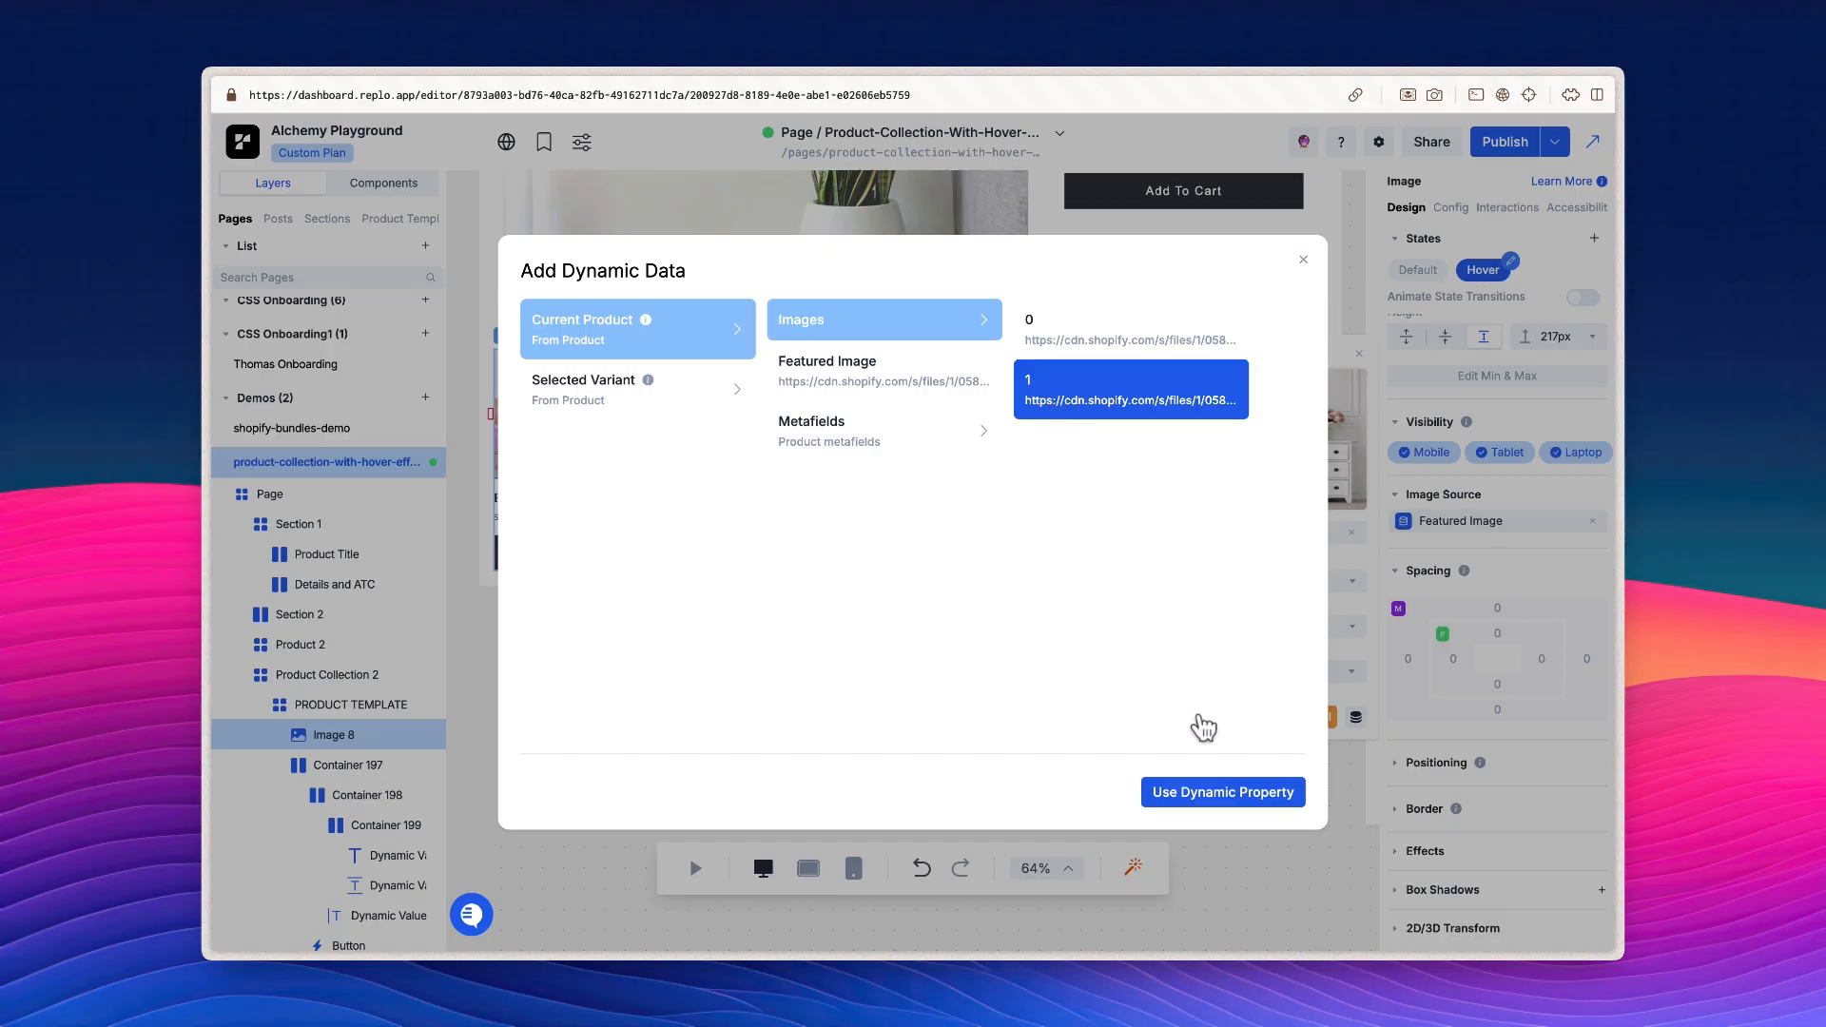
click(1221, 793)
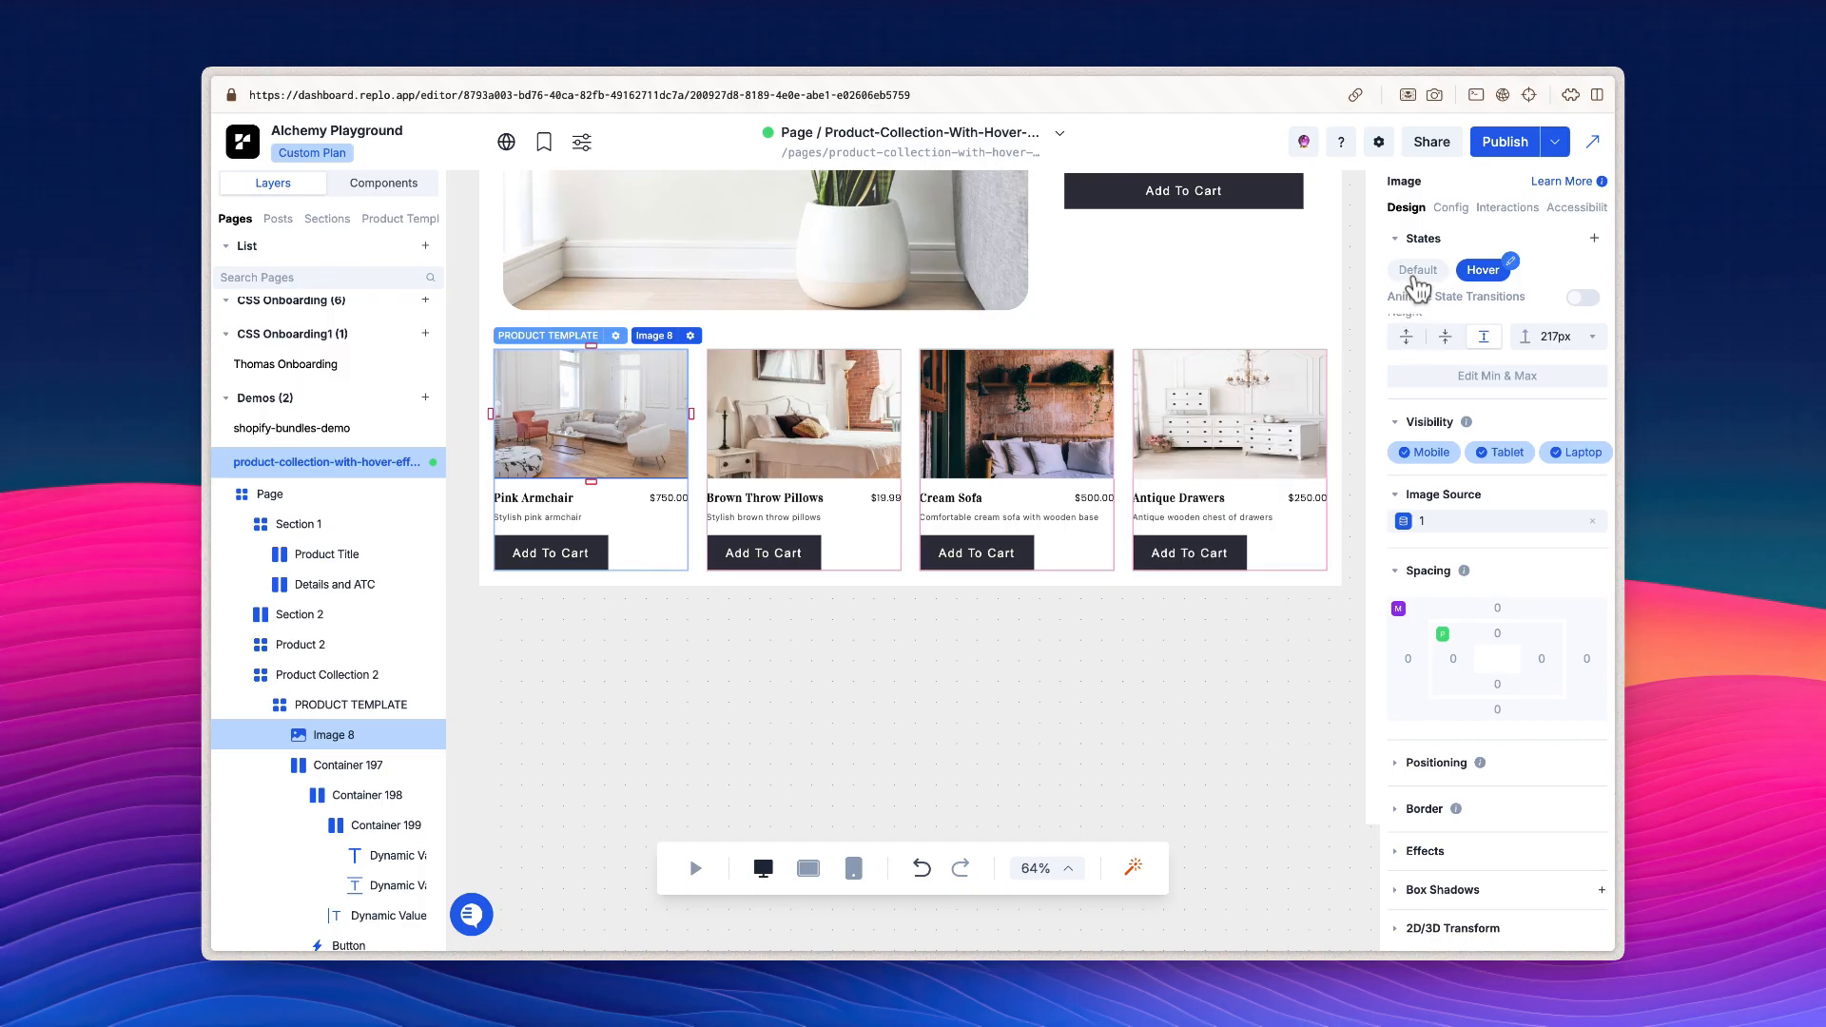
Step: Compare Default and Hover card images, ending on the Default state
click(1417, 270)
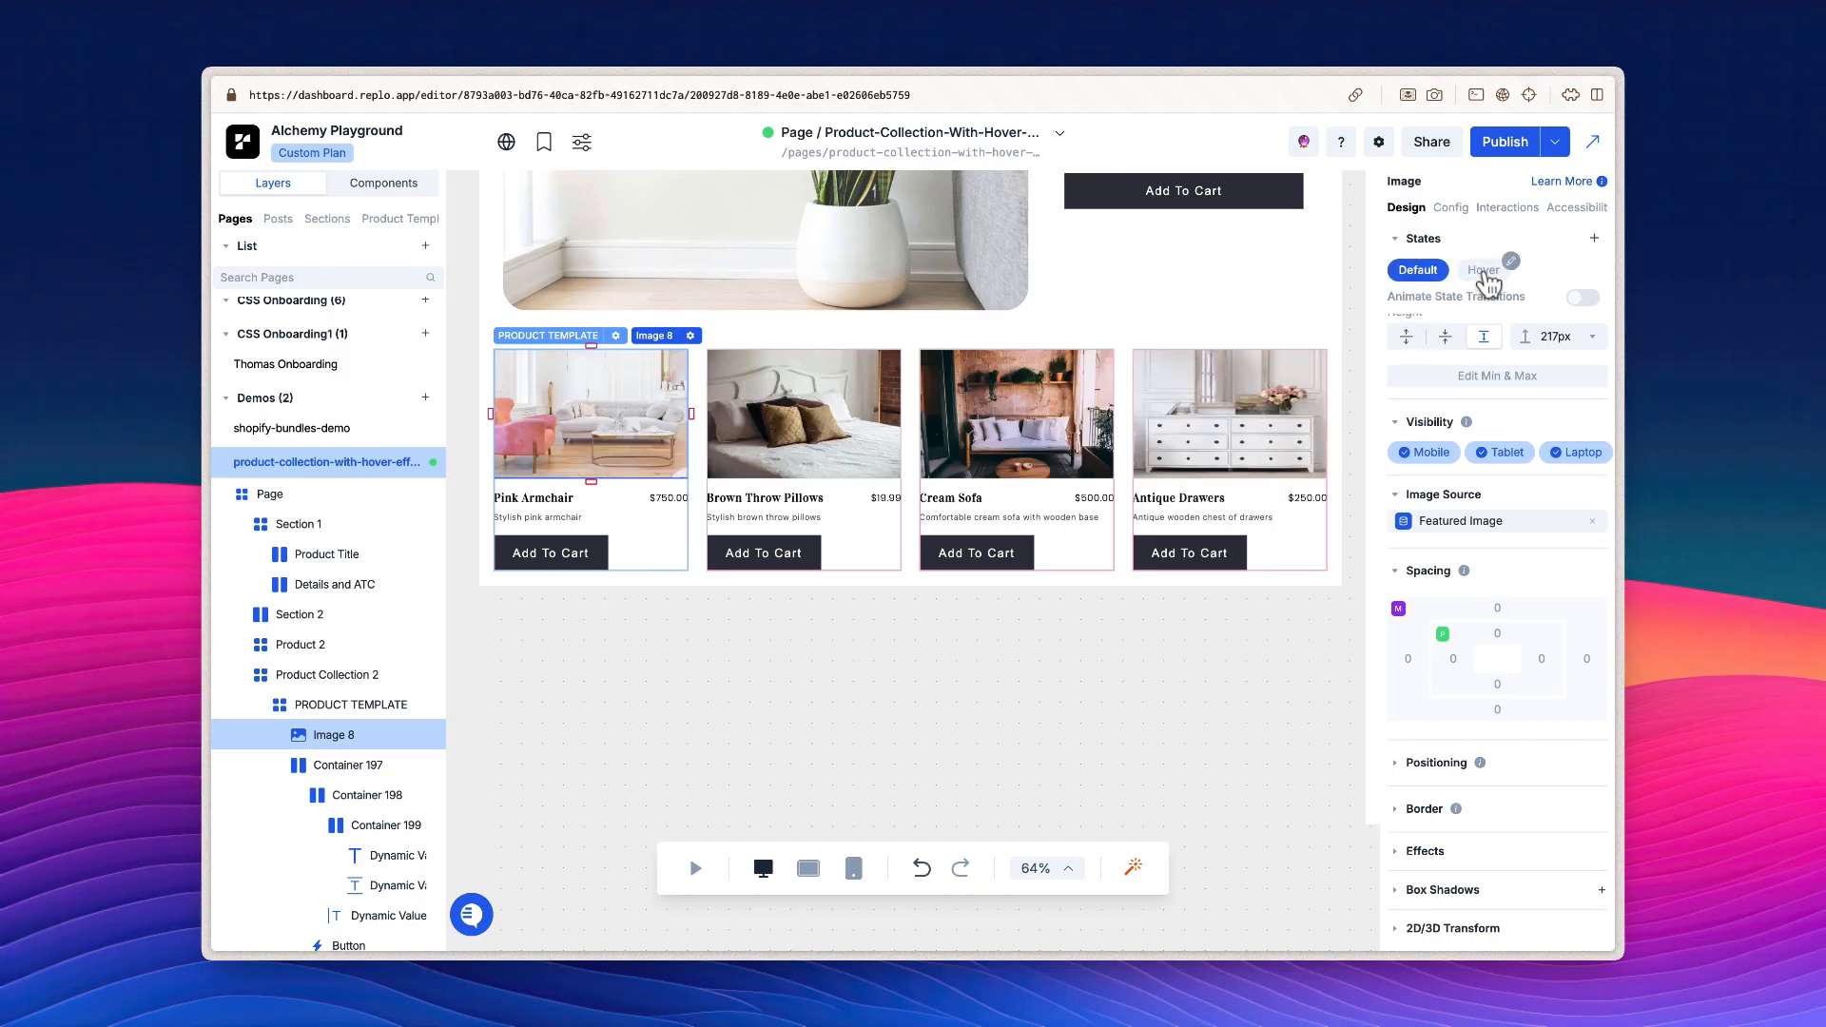
click(1484, 270)
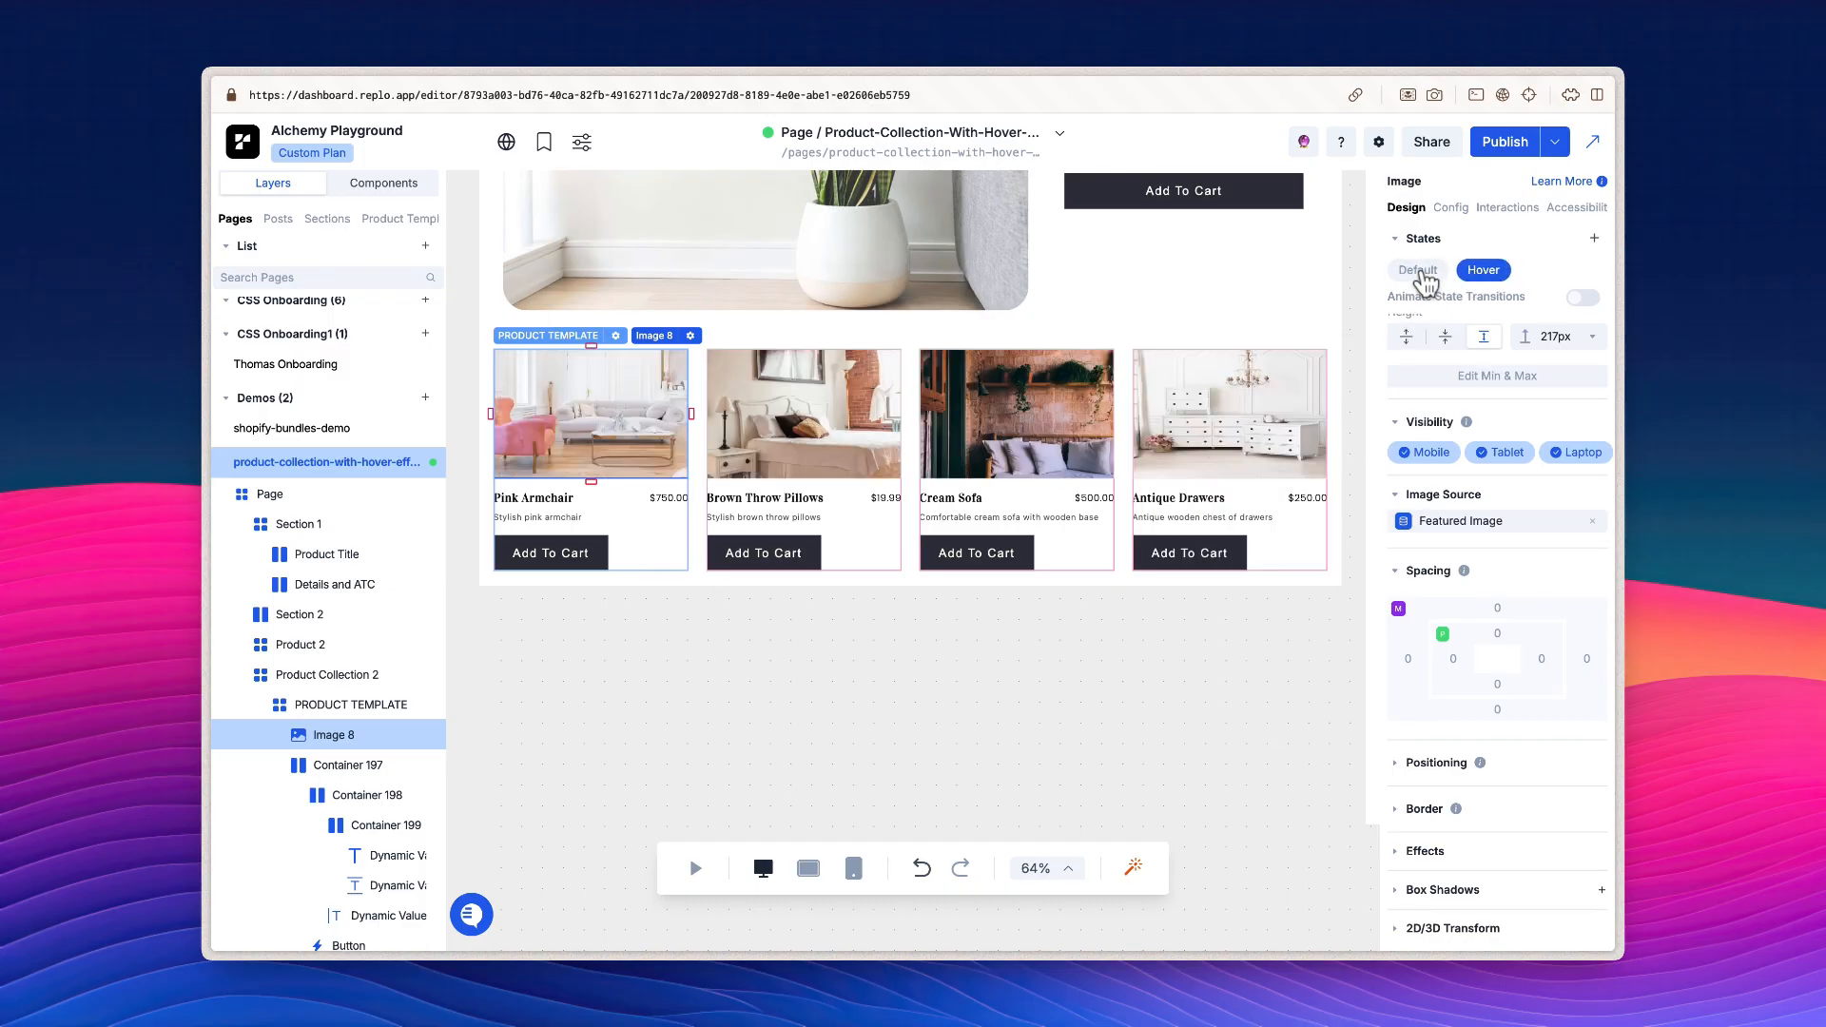
click(1417, 269)
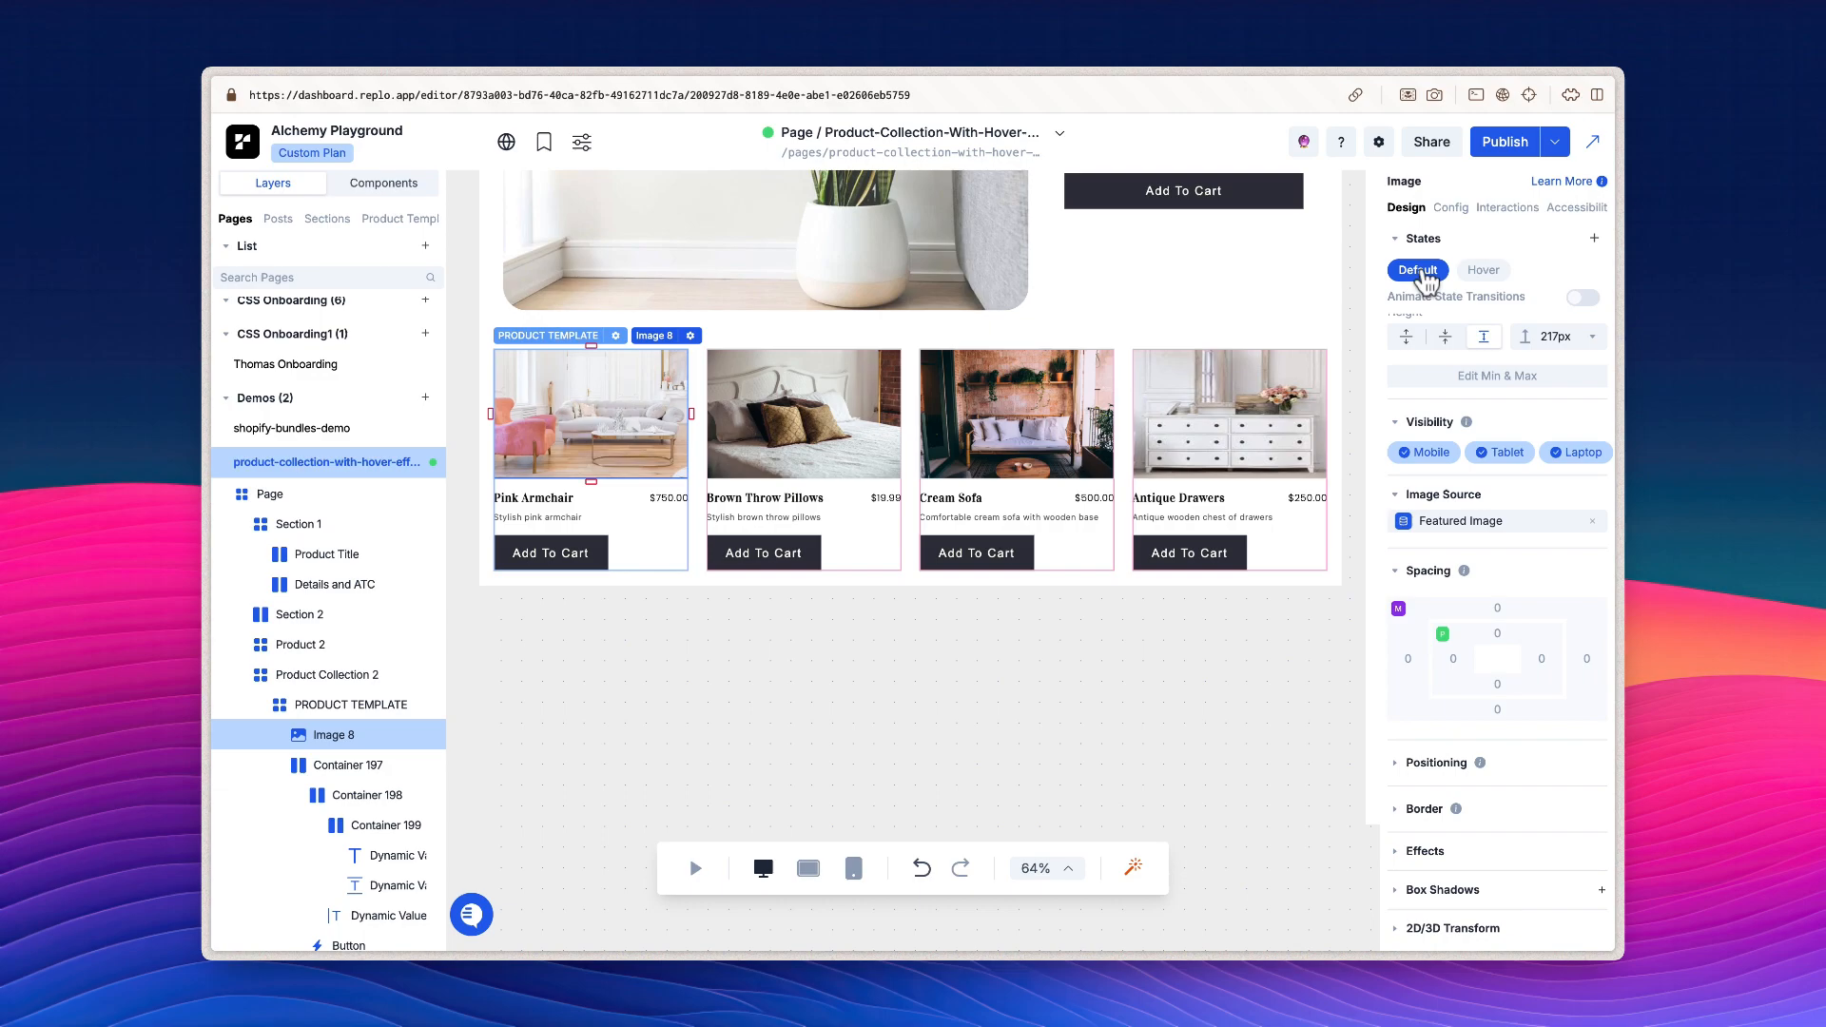
click(1554, 141)
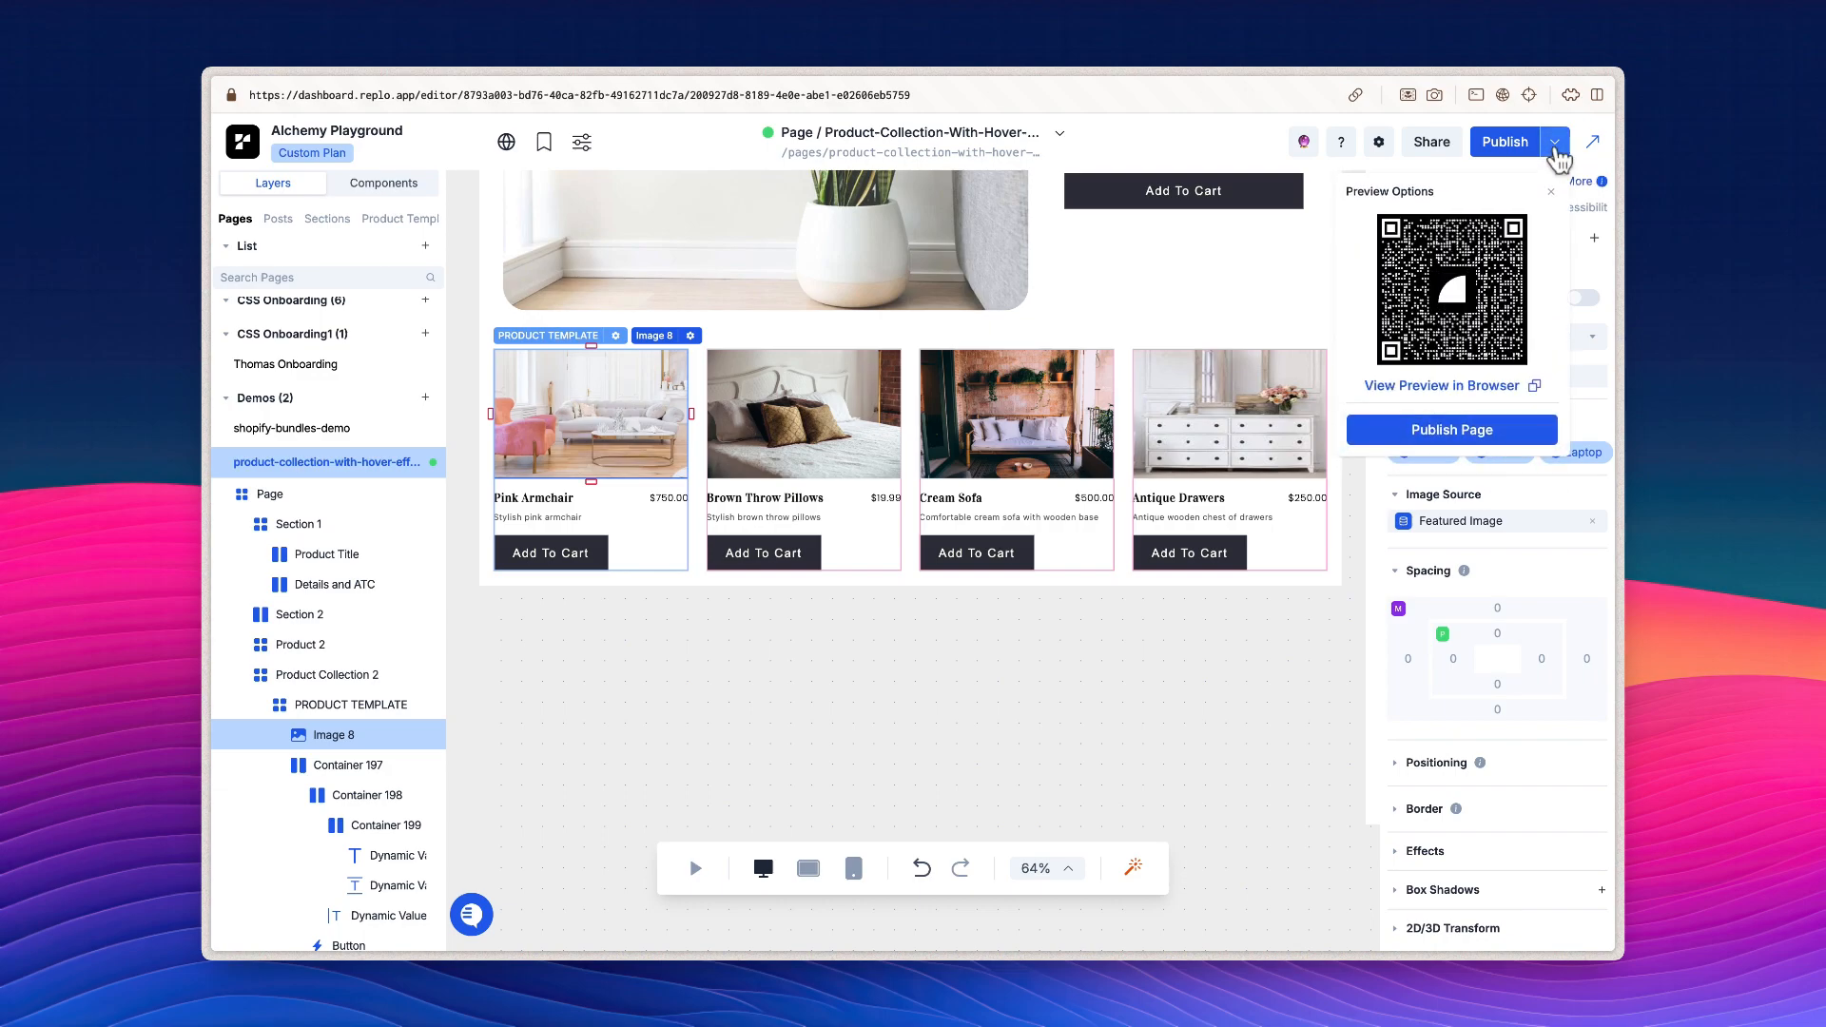
mouse_move(1457, 390)
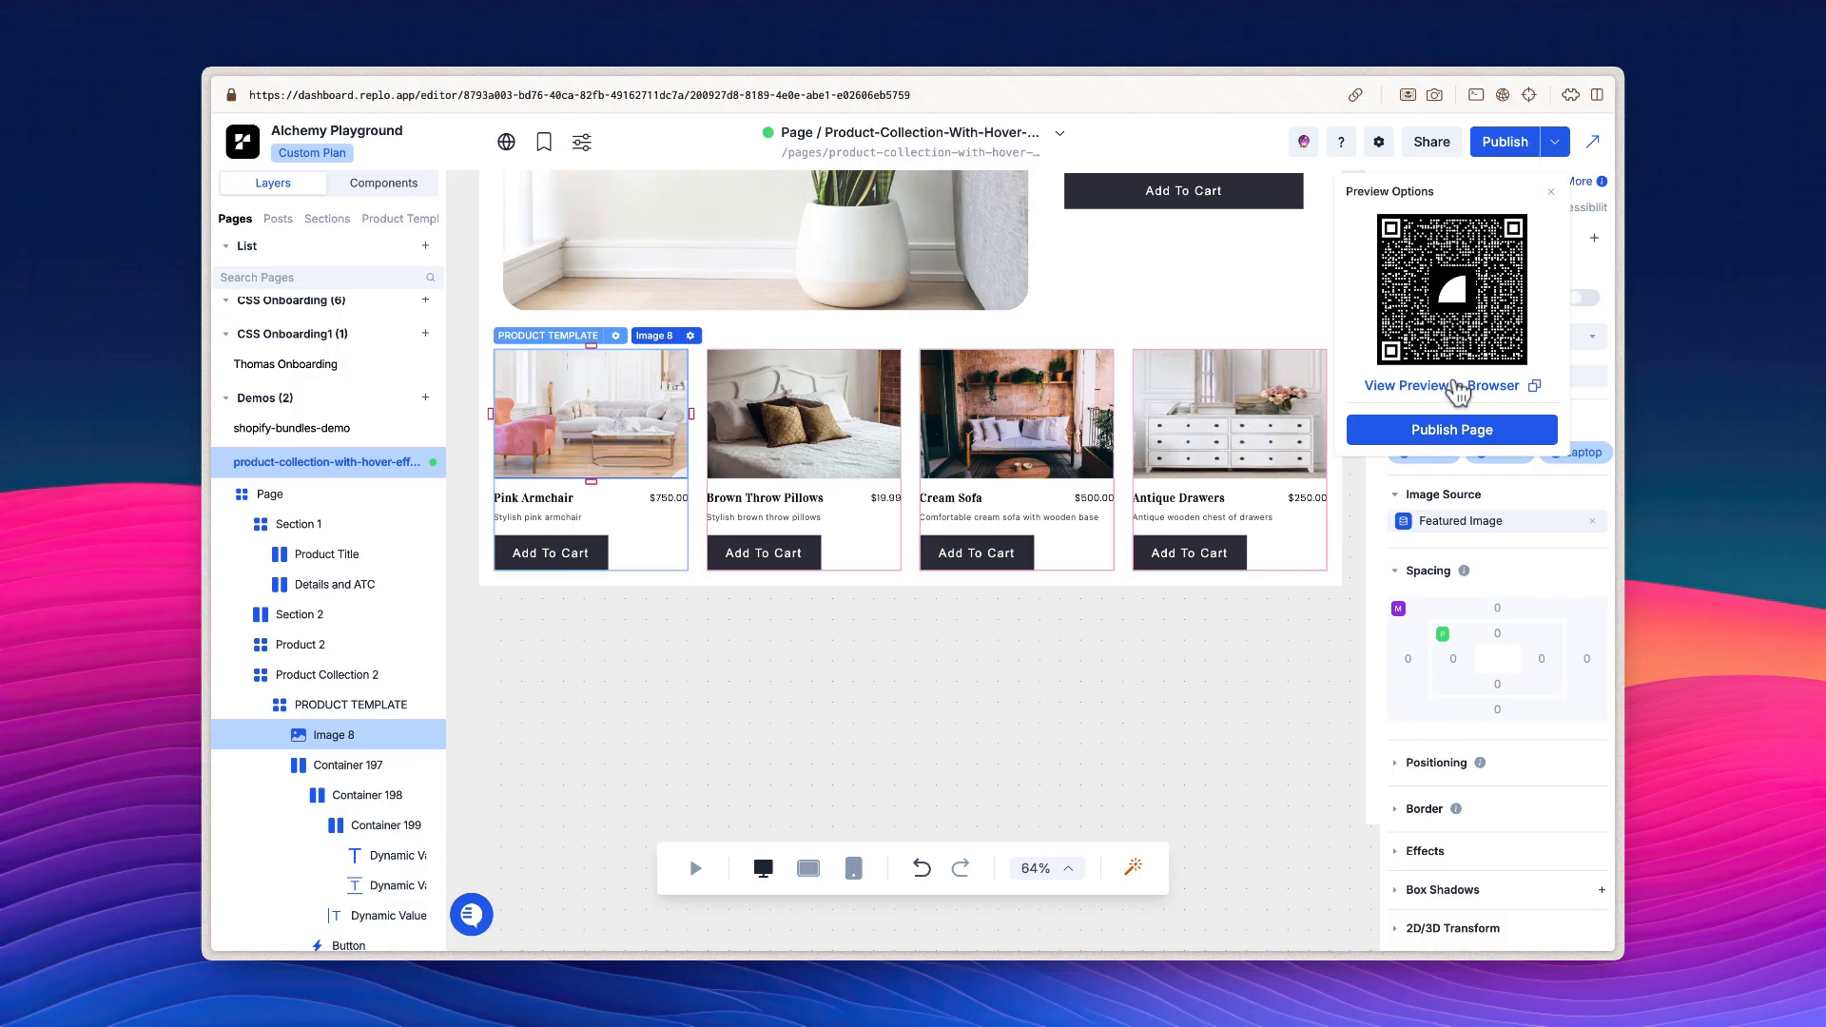
Step: Launch the page's browser preview to test the hover image swap
click(1441, 385)
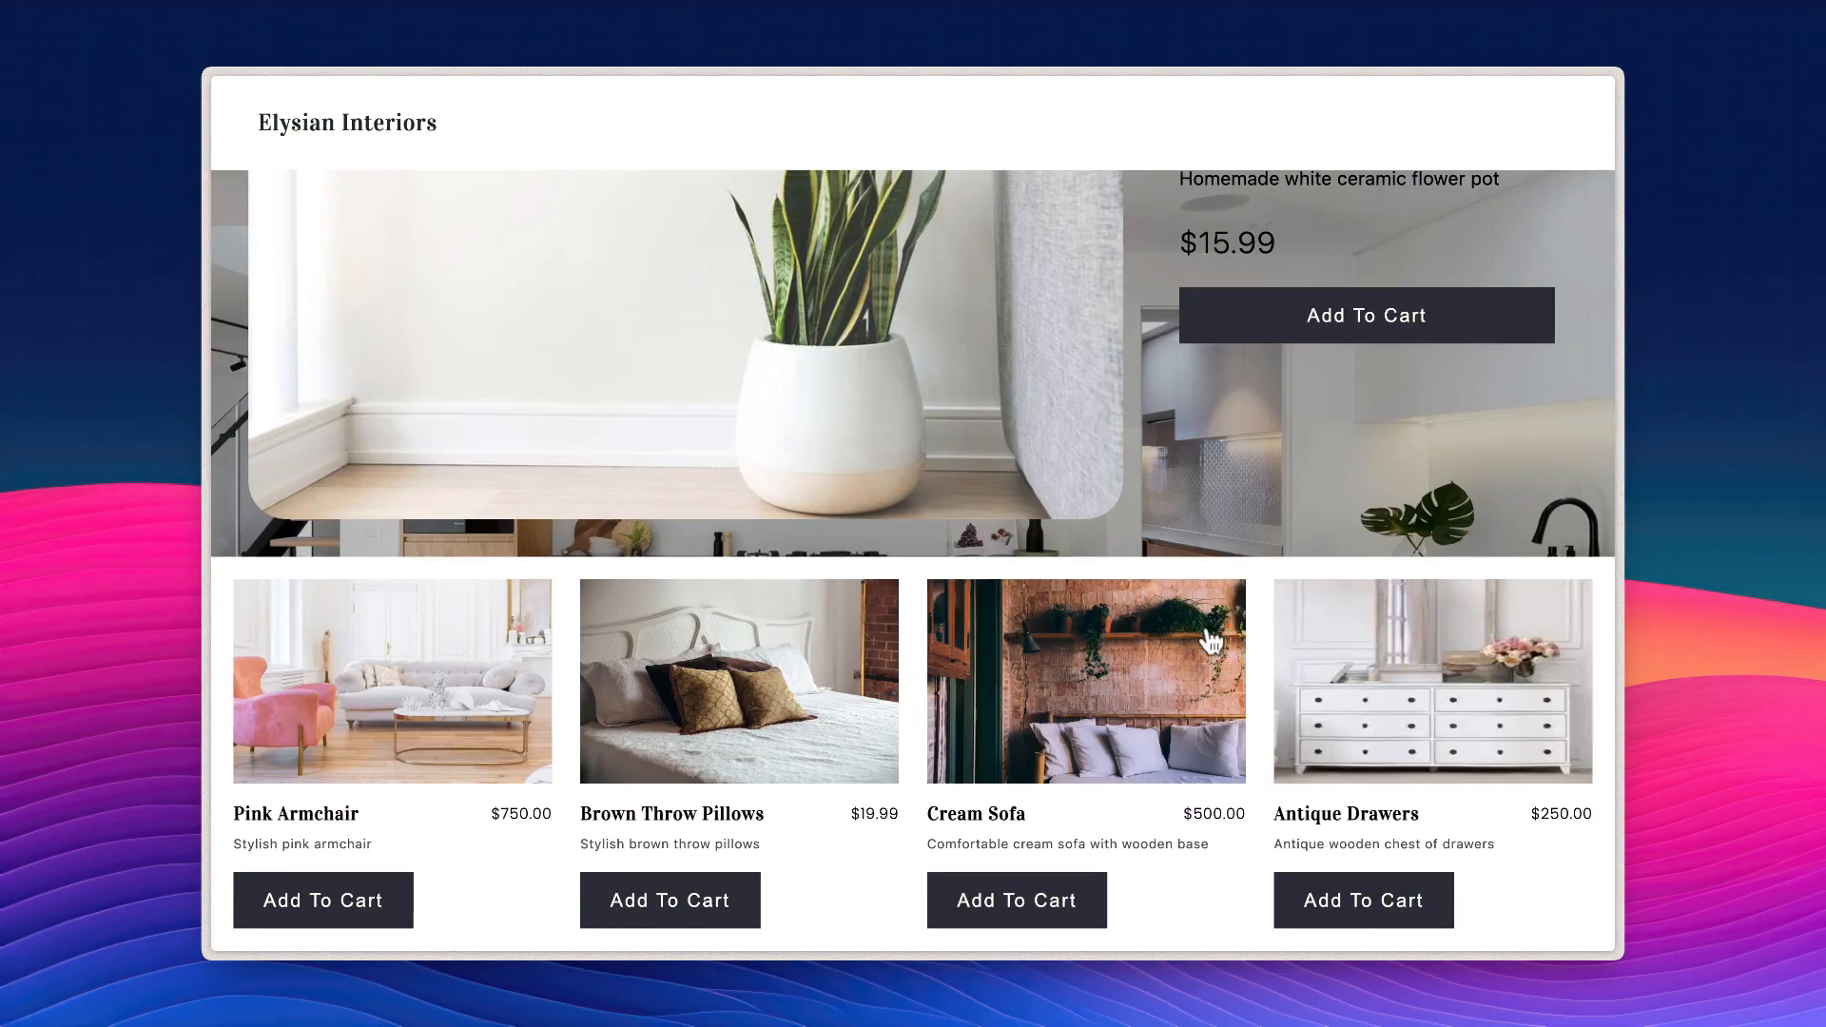